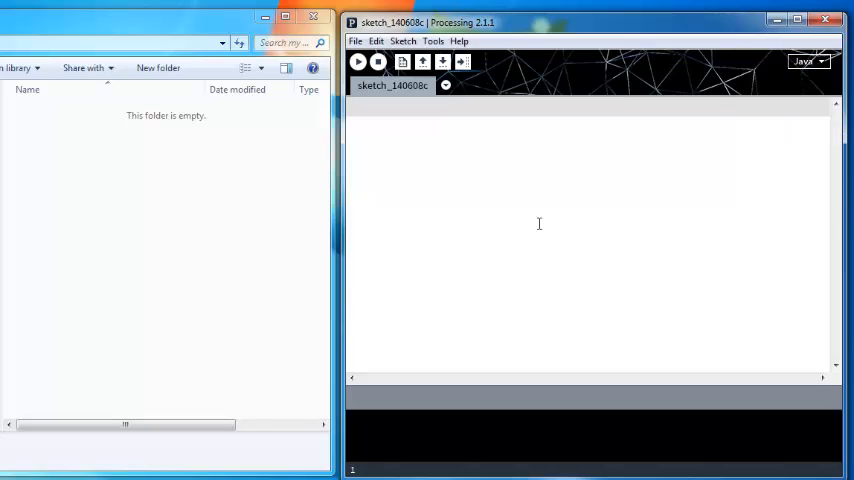
Step: Write setup() with size(200,200) and println("Hello World"), and draw() with a red background
{"action": "type", "text": "void setup() {"}
{"action": "type", "text": "si"}
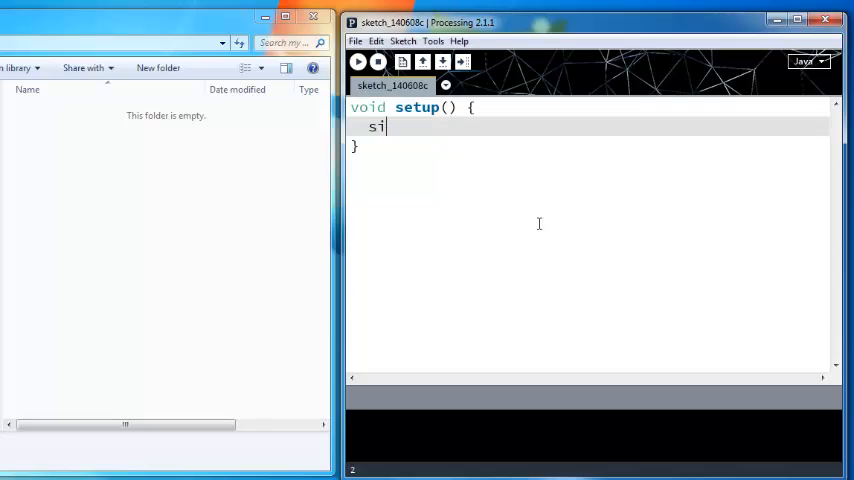
{"action": "type", "text": "ze(200,200);"}
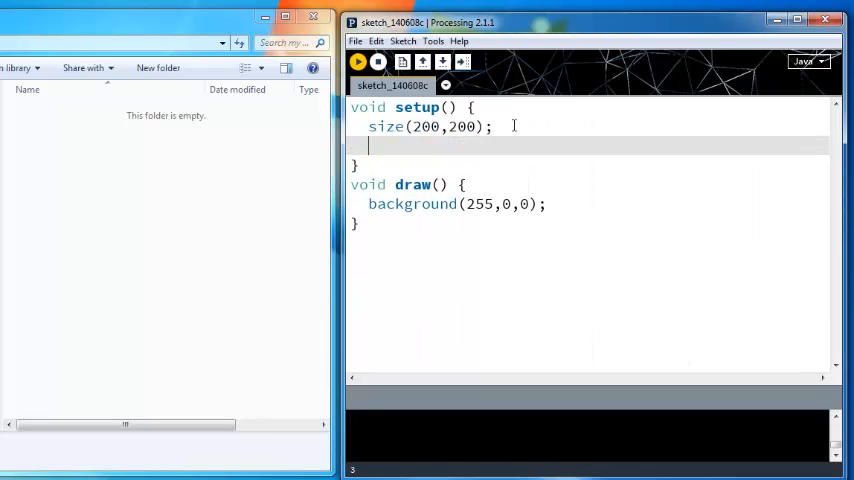
{"action": "type", "text": "println(\"Hello World\")"}
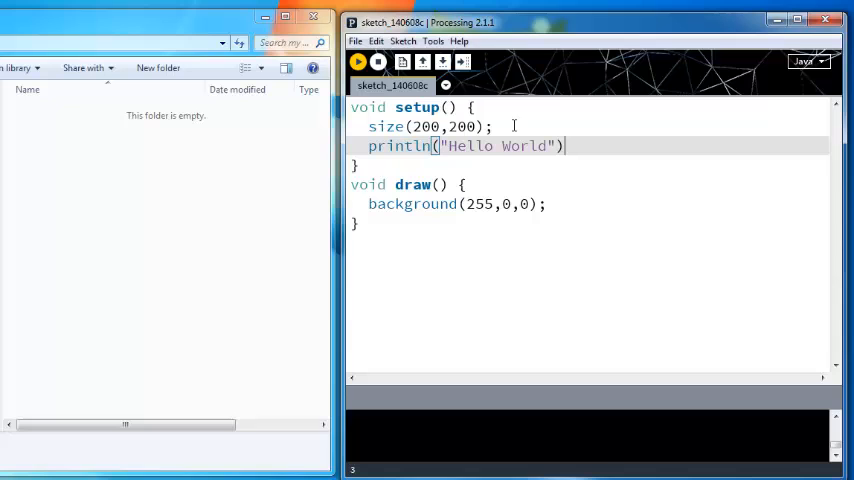
Step: Run the sketch to show the red window and Hello World, then dismiss the output
{"action": "left_click", "coordinate": [356, 62]}
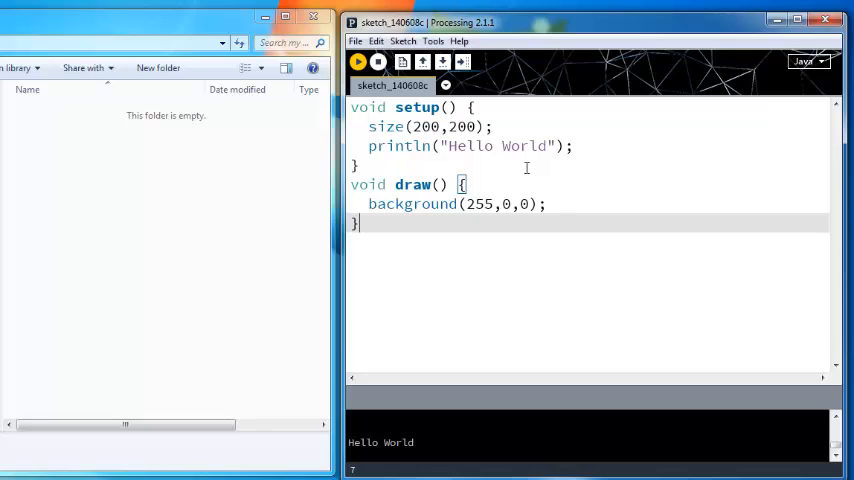
{"action": "left_click", "coordinate": [356, 62]}
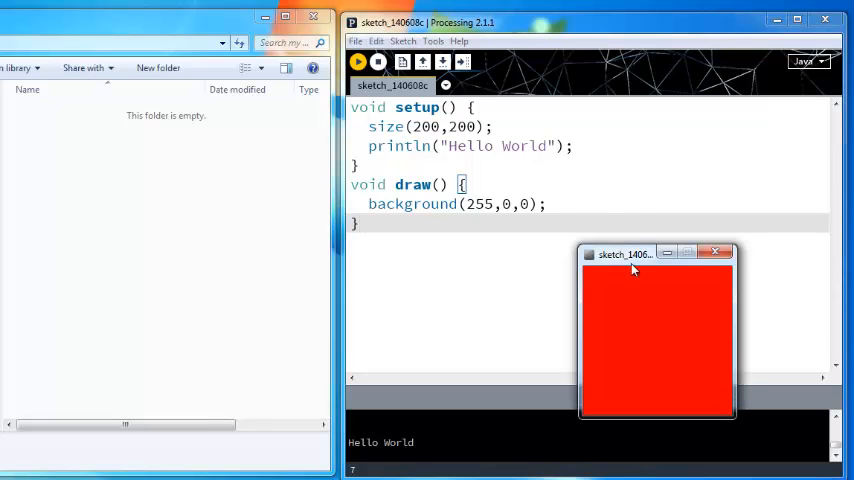
{"action": "left_click_drag", "start_coordinate": [628, 254], "coordinate": [644, 256]}
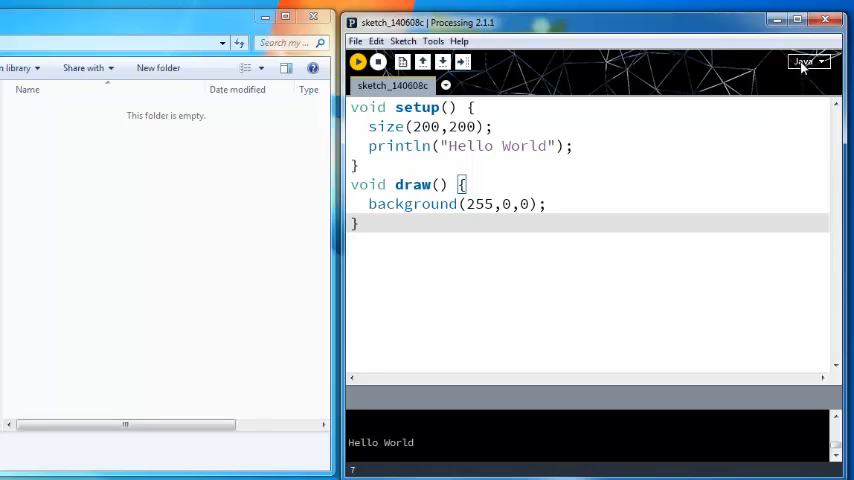
Step: Choose JavaScript from the mode dropdown, triggering the save-before-switching warning
{"action": "left_click", "coordinate": [804, 62]}
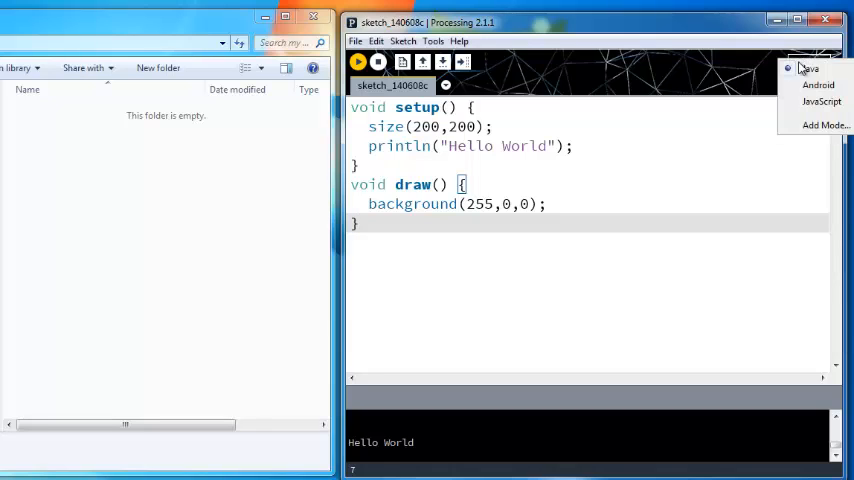
{"action": "left_click", "coordinate": [808, 68]}
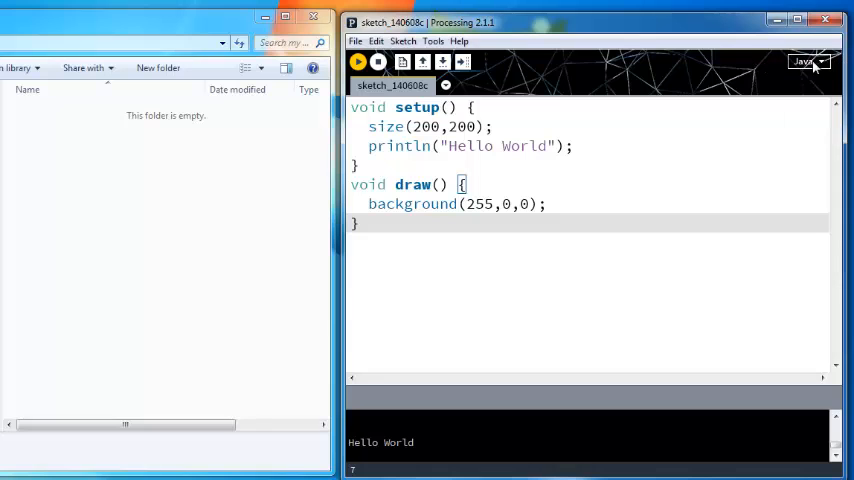
{"action": "left_click", "coordinate": [808, 62]}
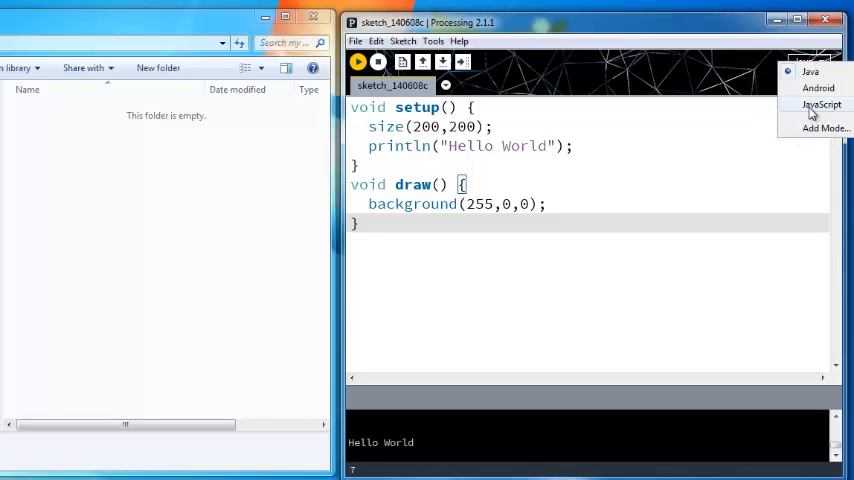
{"action": "left_click", "coordinate": [824, 128]}
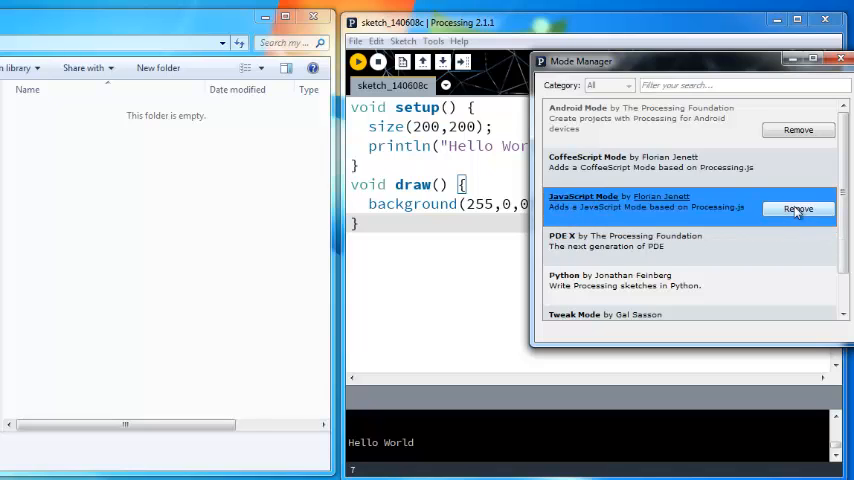
{"action": "left_click", "coordinate": [640, 240]}
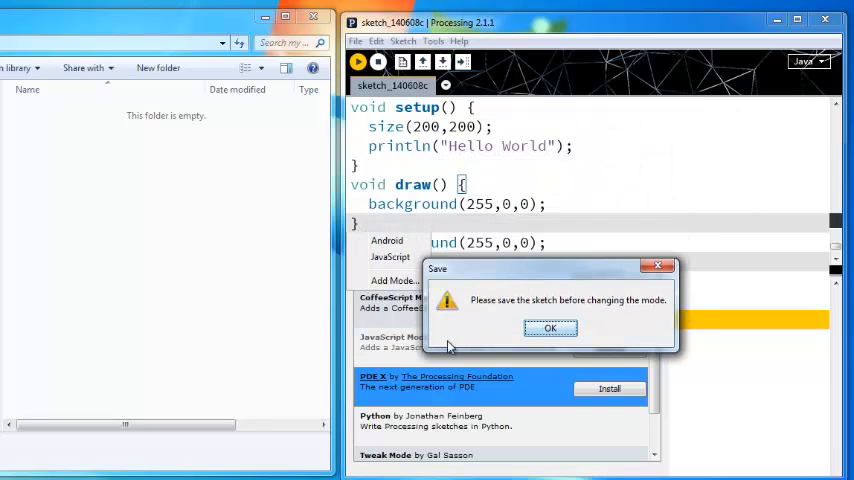
Step: Accept the warning, save the sketch as example5 and let the editor switch to JavaScript mode
{"action": "left_click", "coordinate": [550, 328]}
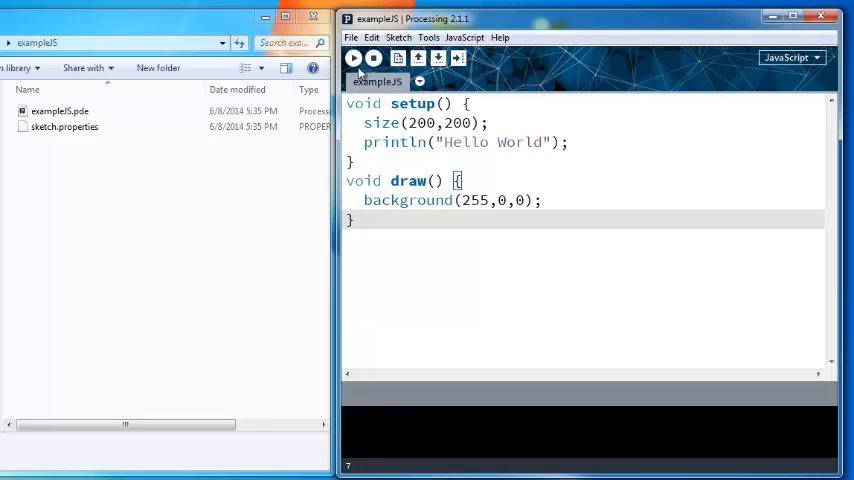
Step: Run the sketch in the browser and open its web-export folder in Explorer
{"action": "left_click", "coordinate": [352, 56]}
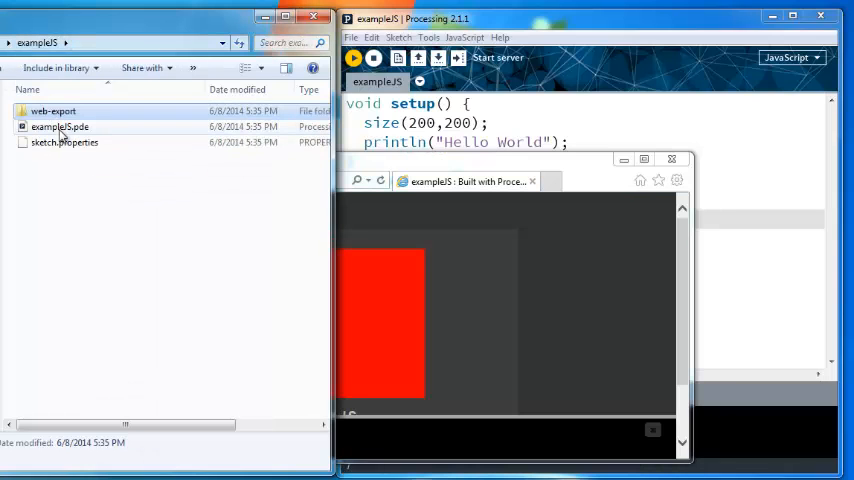
{"action": "left_click", "coordinate": [60, 126]}
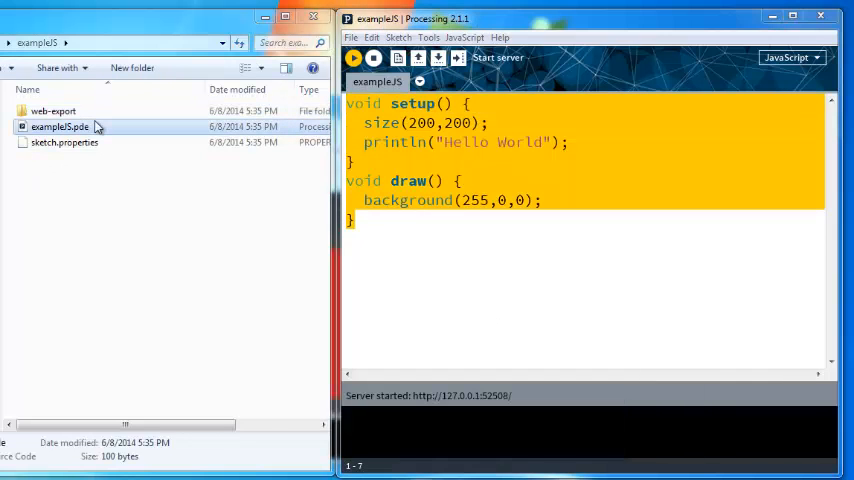
{"action": "double_click", "coordinate": [52, 112]}
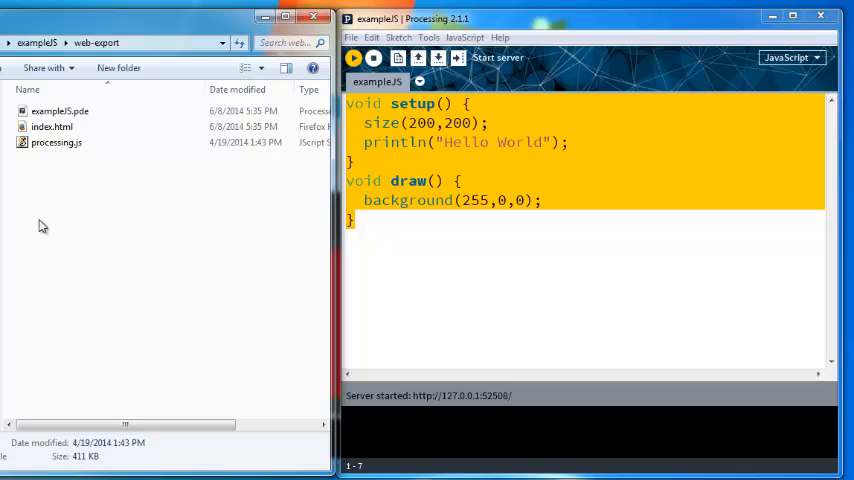
Step: View the browser showing the red sketch, then return to the code editor
{"action": "left_click", "coordinate": [52, 126]}
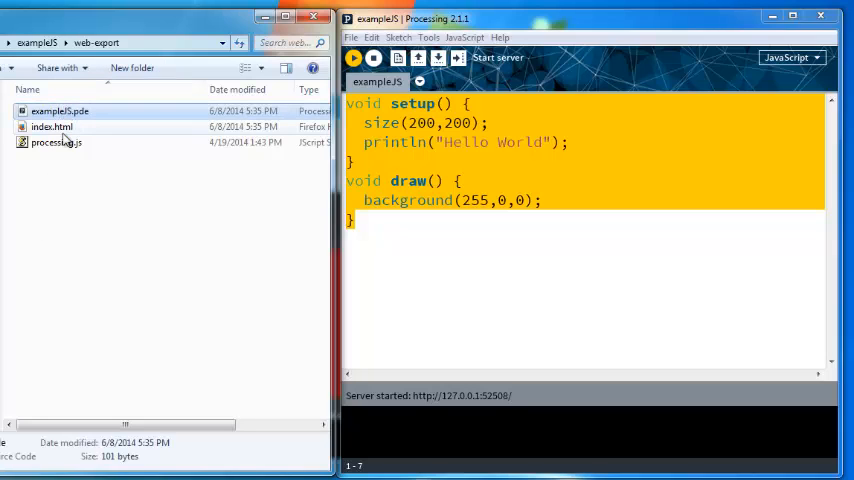
{"action": "left_click", "coordinate": [52, 128]}
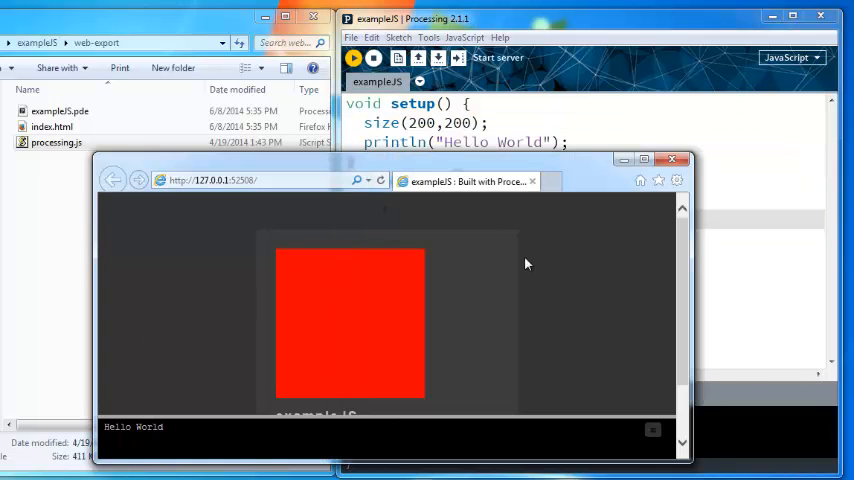
{"action": "left_click", "coordinate": [556, 104]}
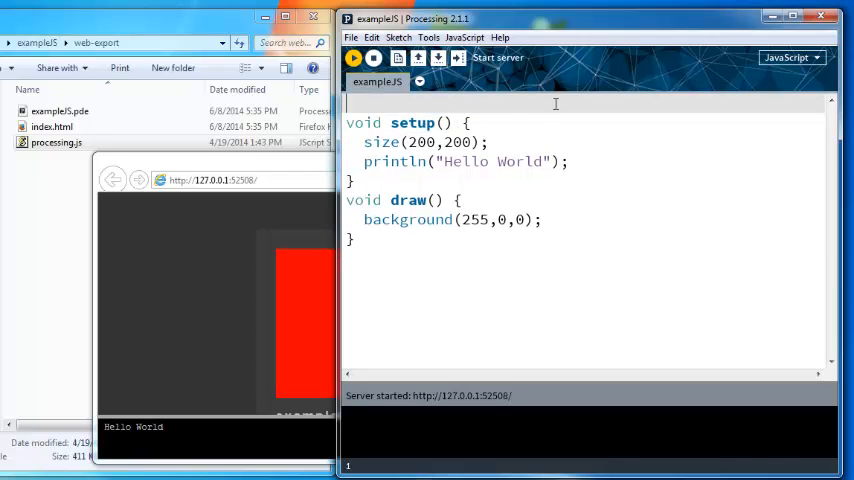
Step: Declare int x = 5 with println(x/2), then turn x into the array {1,2,3,4,5}
{"action": "type", "text": "int x = 5;"}
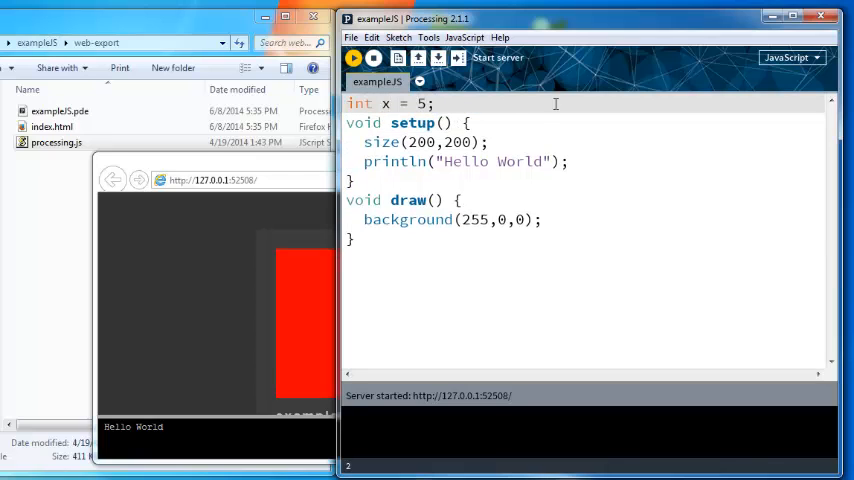
{"action": "type", "text": "println(x/"}
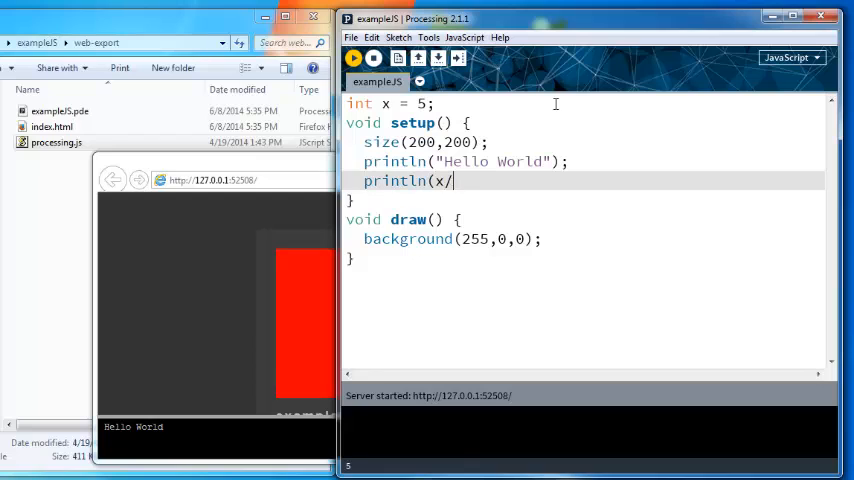
{"action": "type", "text": "2);"}
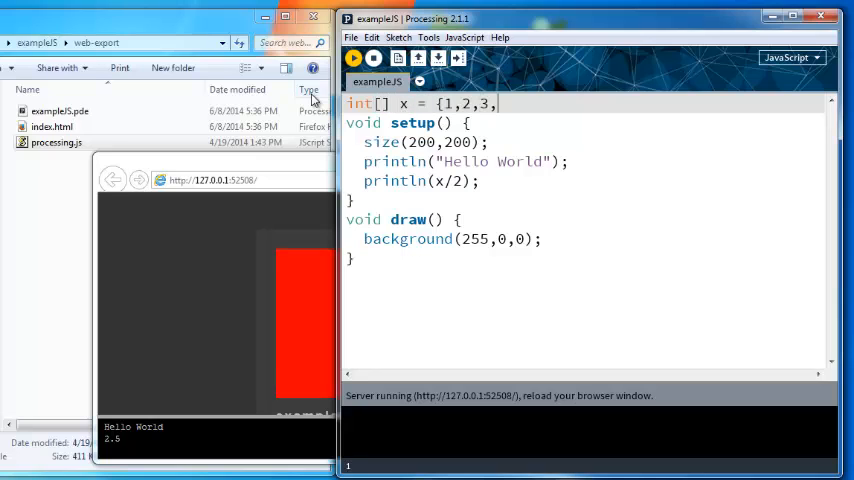
{"action": "type", "text": "4,5};"}
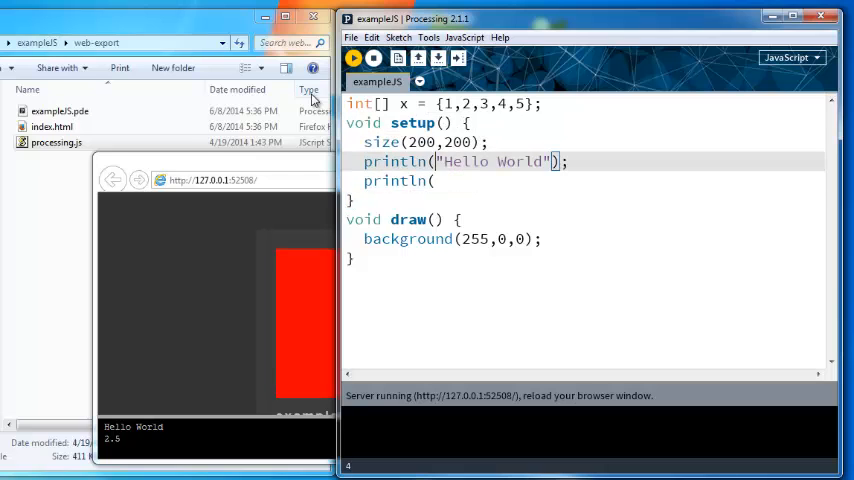
Step: Add int index = x.length / 2 and println(x[index]), which prints undefined when run
{"action": "type", "text": "int"}
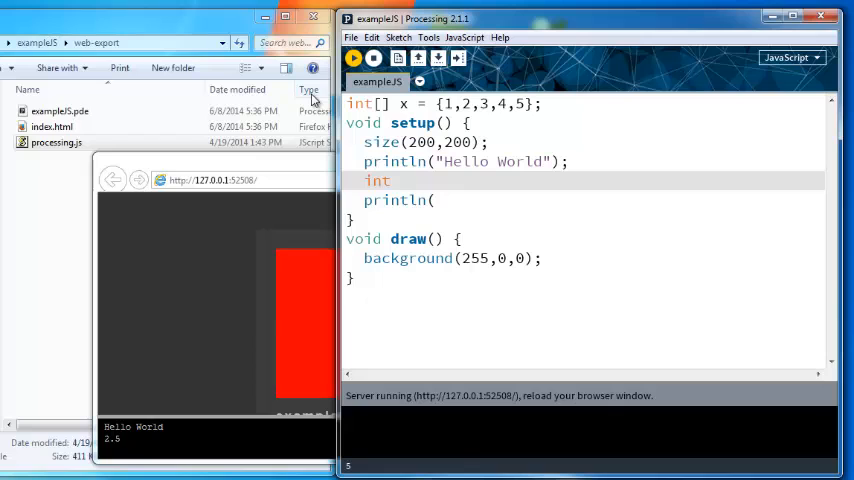
{"action": "type", "text": "x.length /"}
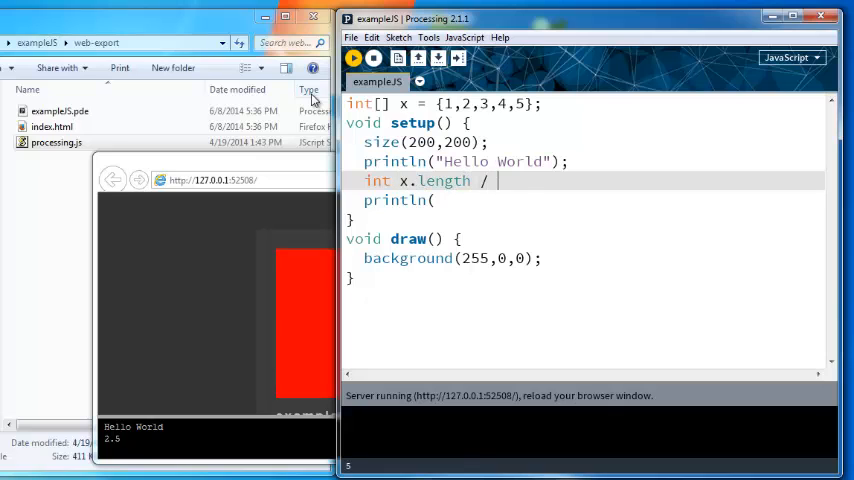
{"action": "type", "text": "i2;"}
{"action": "left_click", "coordinate": [586, 200]}
{"action": "type", "text": "x["}
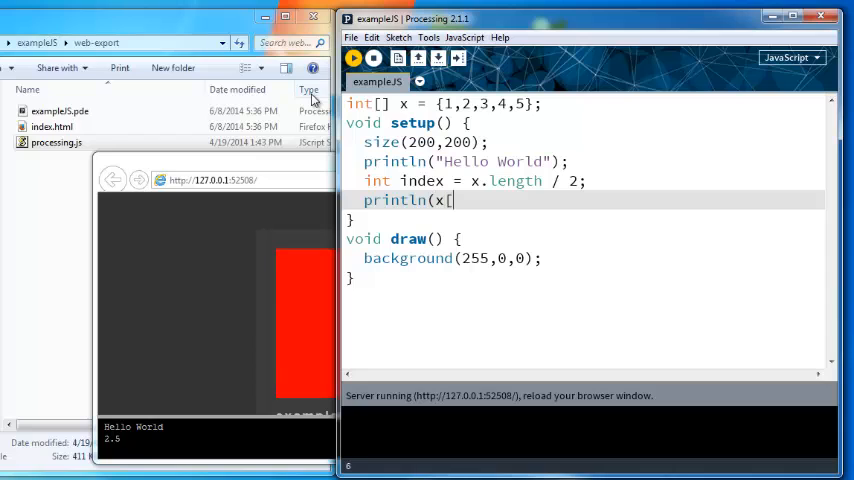
{"action": "type", "text": "index]);"}
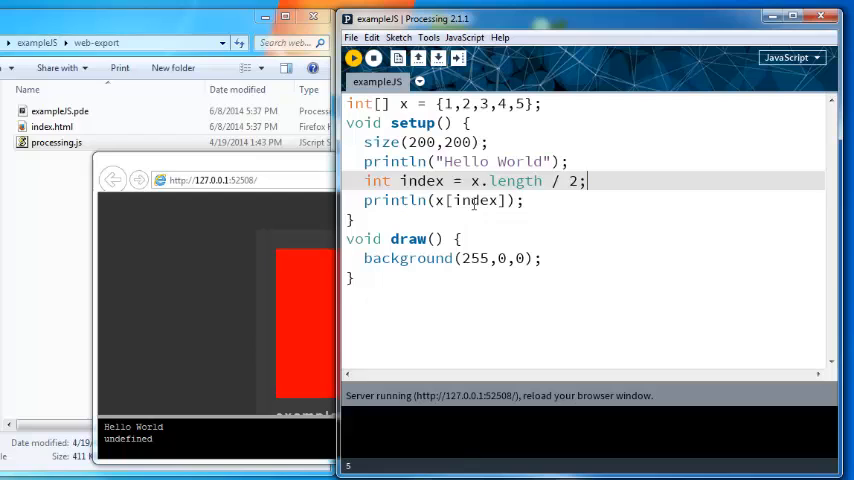
Step: Cast index to int inside println(x[...]) and remove the Hello World print line
{"action": "double_click", "coordinate": [476, 200]}
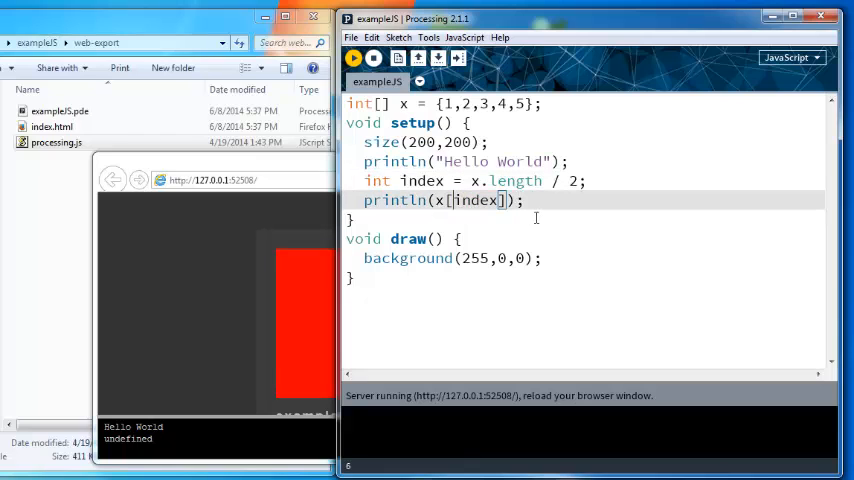
{"action": "type", "text": "int("}
{"action": "type", "text": "println"}
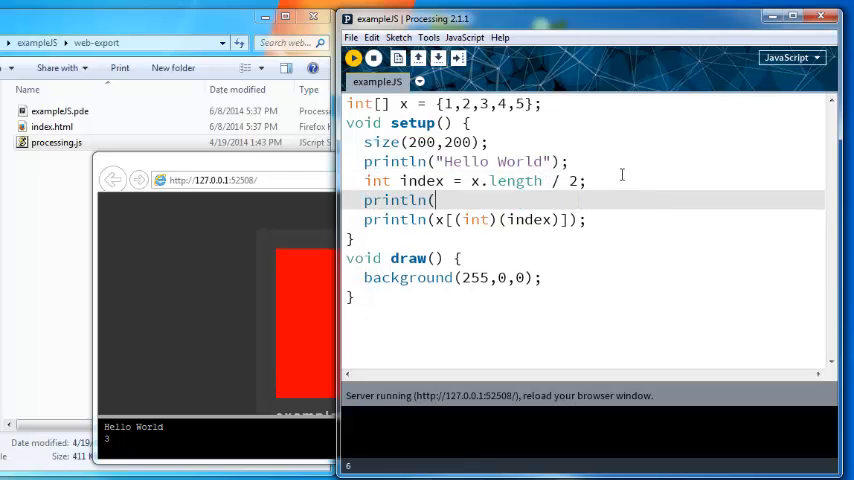
{"action": "type", "text": "(int(index));"}
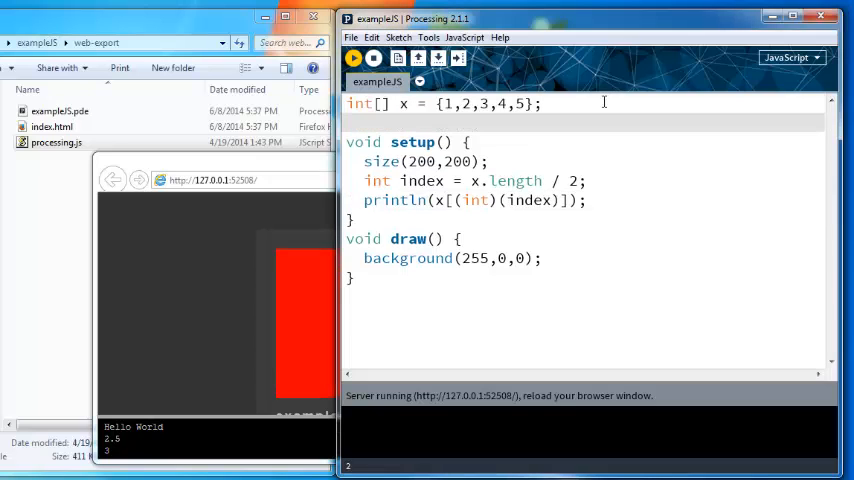
Step: Declare boolean dead = true and start a void dead() function
{"action": "type", "text": "boolean"}
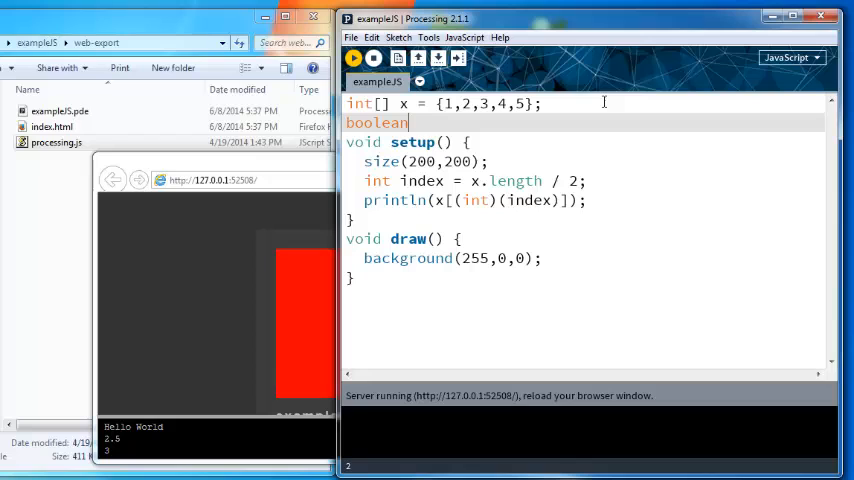
{"action": "type", "text": "dead = true;"}
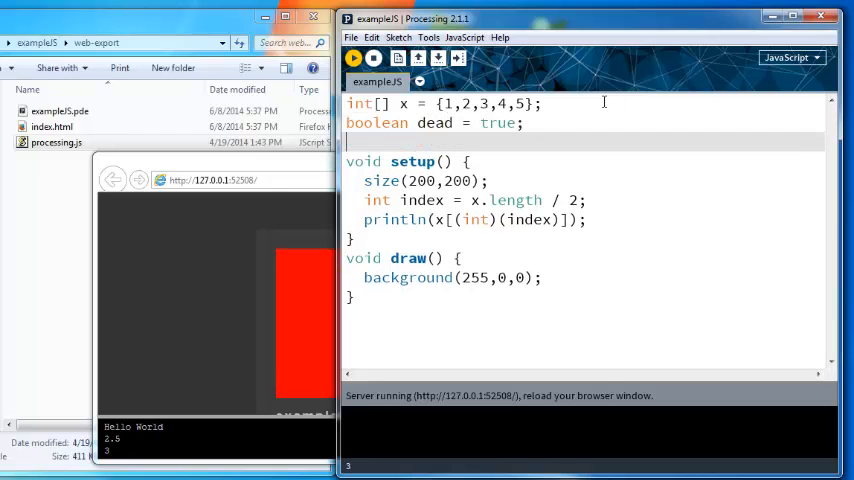
{"action": "type", "text": "void dead()"}
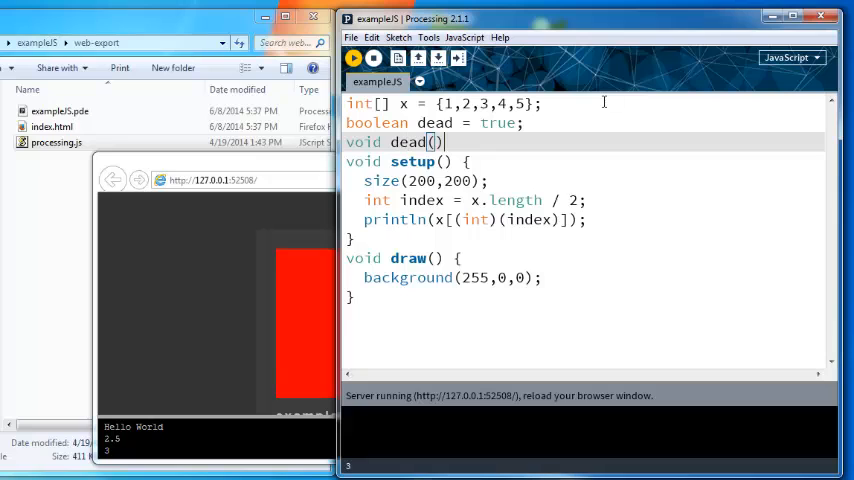
{"action": "type", "text": "{"}
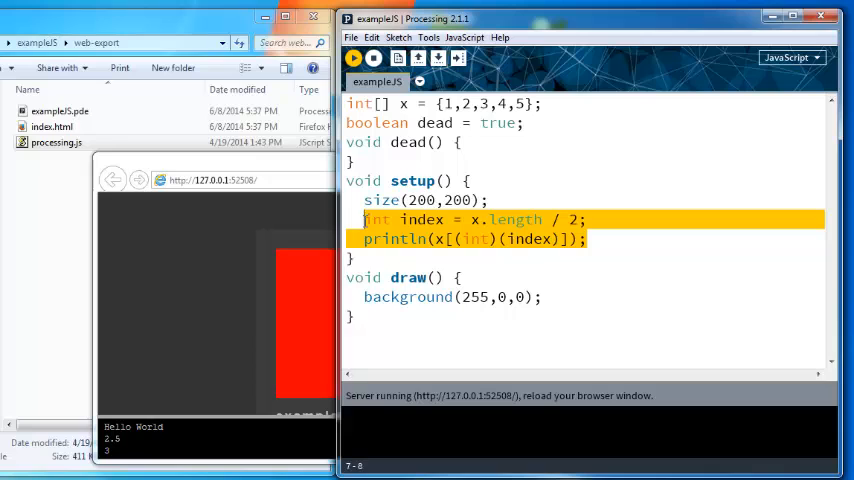
Step: Replace setup's array-printing lines with a dead() call and make dead() print "derp de herp"
{"action": "double_click", "coordinate": [436, 122]}
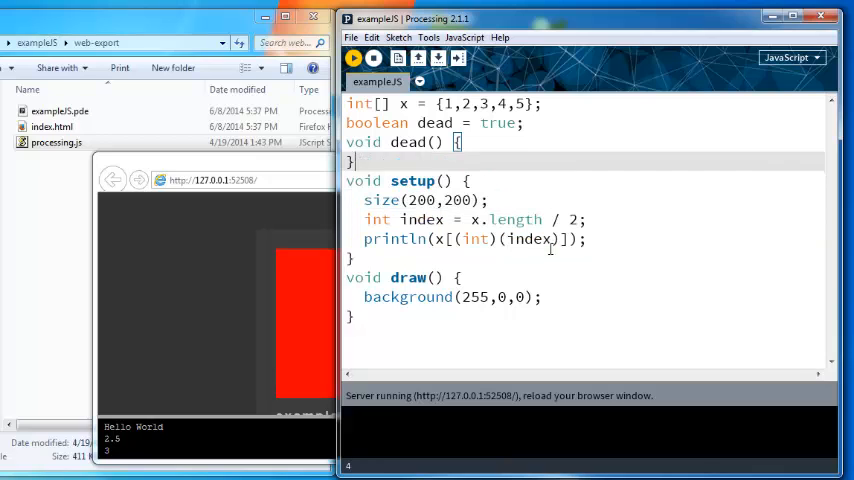
{"action": "type", "text": "println(\"derp de herp\");"}
{"action": "left_click", "coordinate": [472, 228]}
{"action": "type", "text": "dead();"}
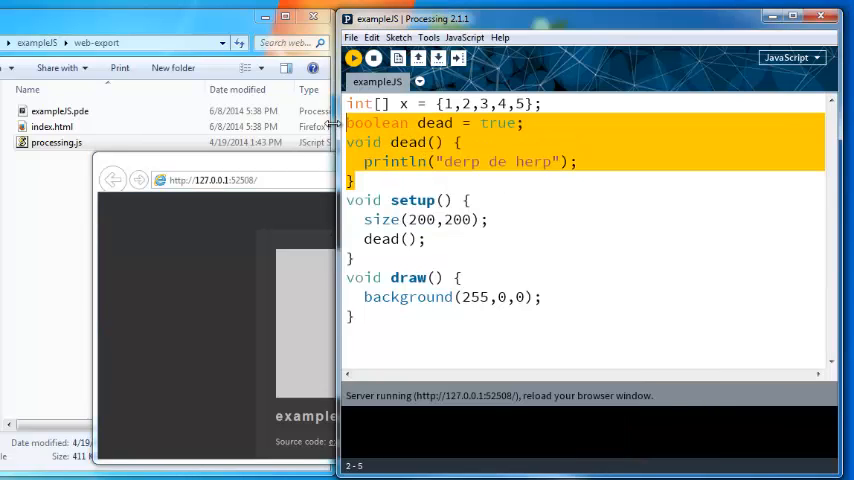
Step: Rename dead() to dodead(), remove the array and boolean declarations, and empty the function body
{"action": "double_click", "coordinate": [436, 122]}
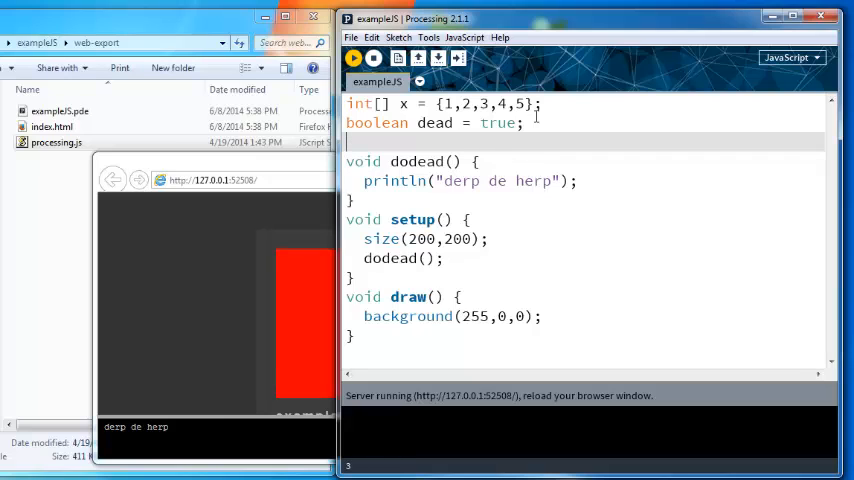
{"action": "type", "text": "mousePressed"}
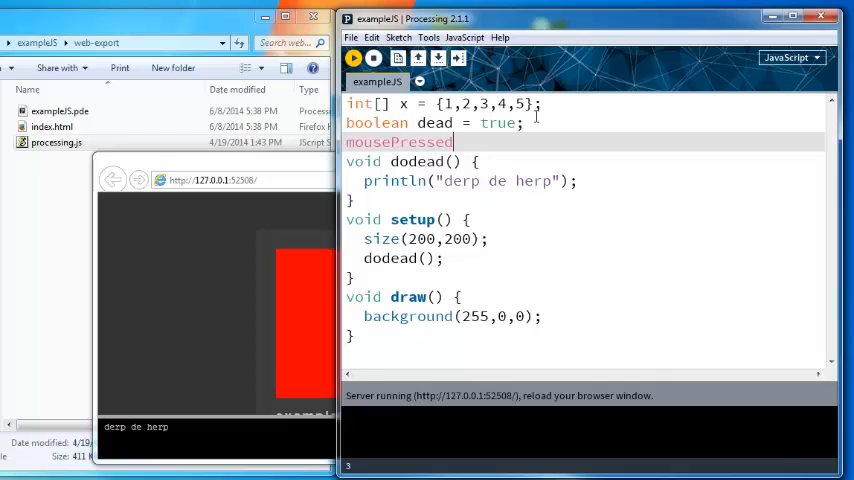
{"action": "type", "text": "void mou"}
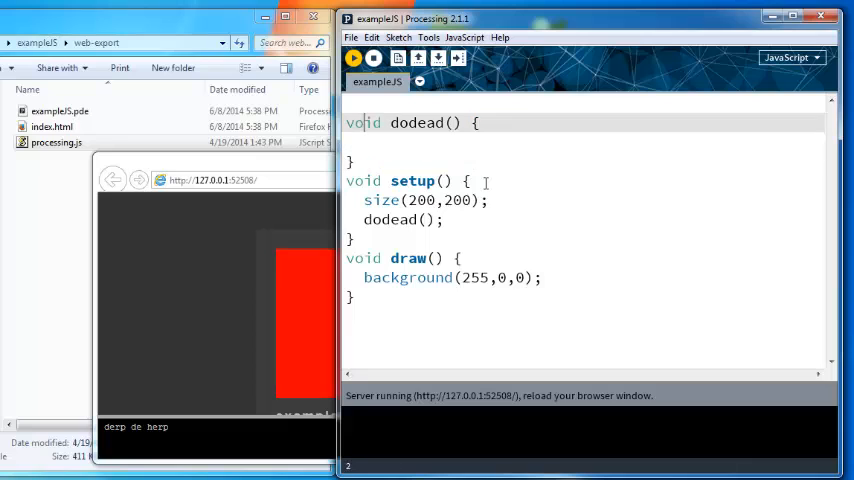
Step: Declare PImage img and load hello.png into it inside dodead(), trying img.resize
{"action": "type", "text": "PImage img;"}
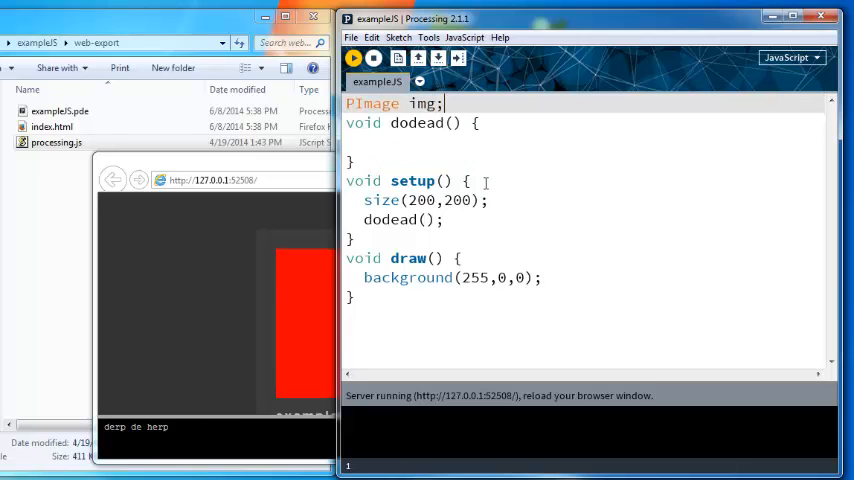
{"action": "type", "text": "i"}
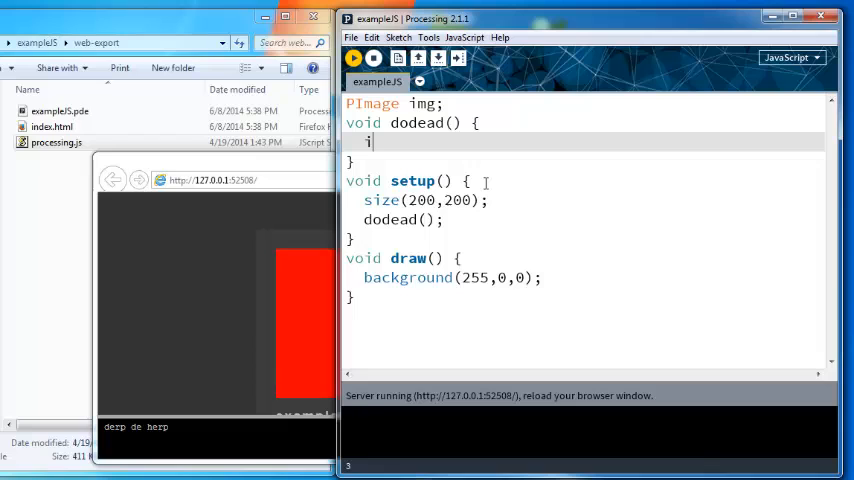
{"action": "type", "text": "mg = loadImage(\""}
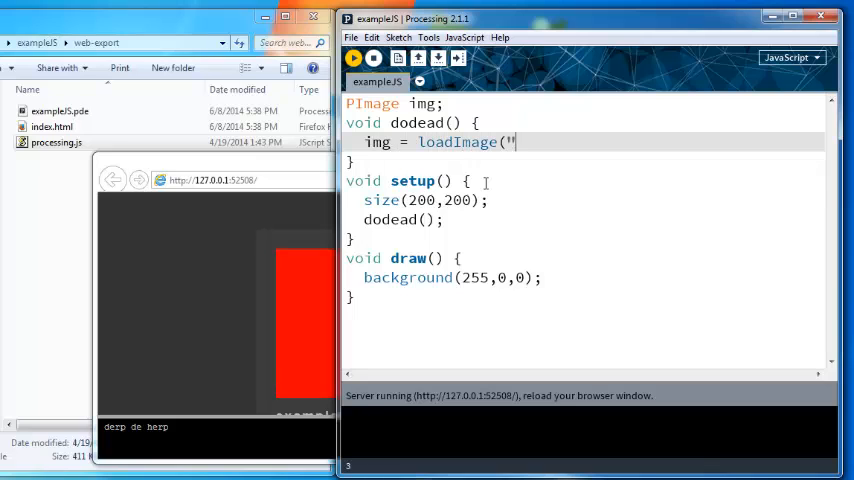
{"action": "type", "text": "hello.png\");"}
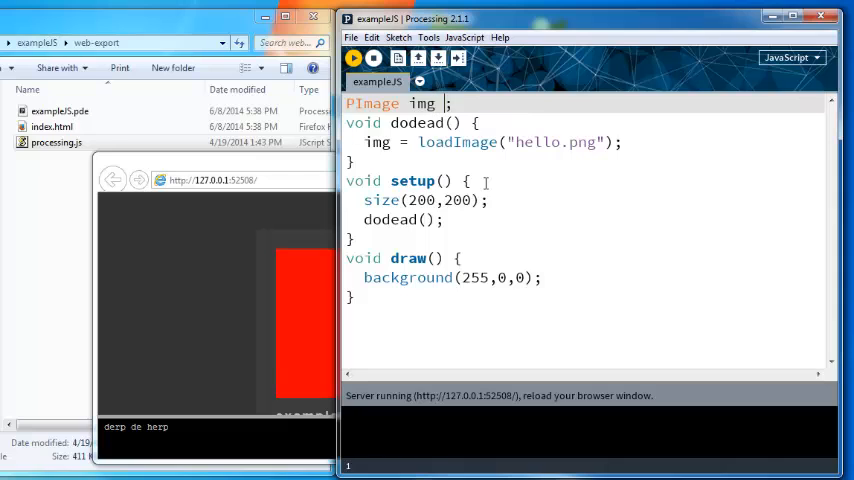
{"action": "type", "text": "= loadImage"}
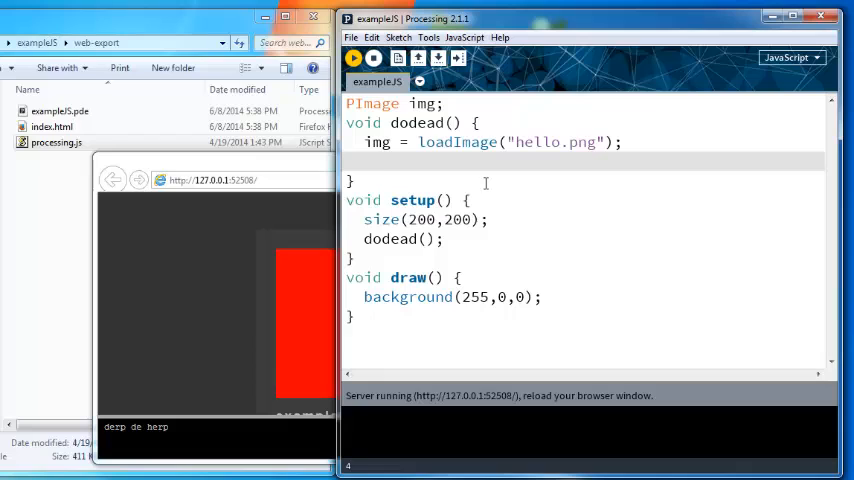
{"action": "type", "text": "img.resize()"}
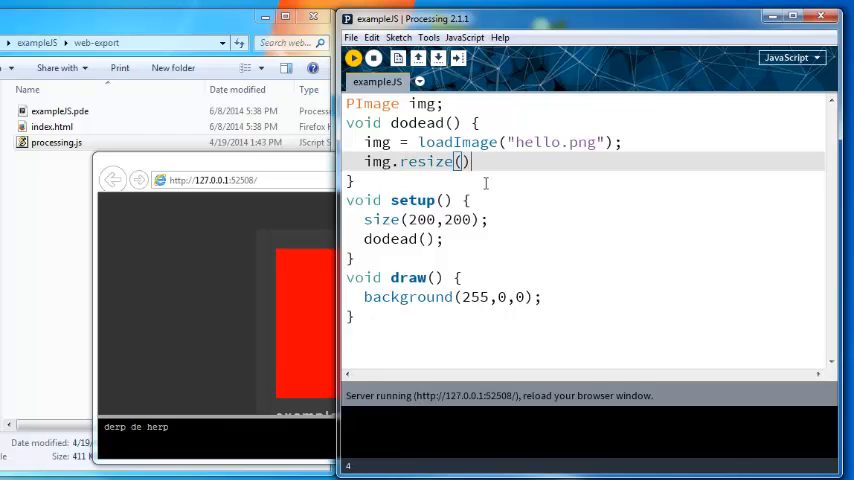
{"action": "type", "text": "123,1"}
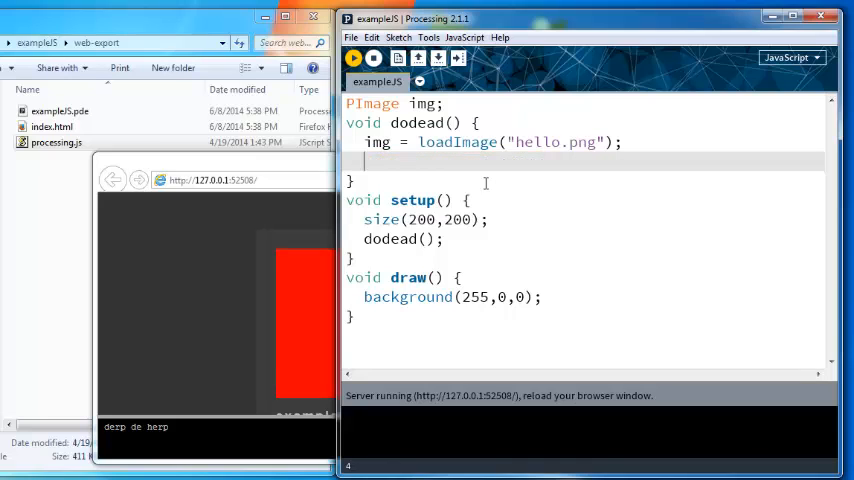
Step: Sketch commented pushMatrix/translate/scale/image/popMatrix notes, then remove them
{"action": "type", "text": "//scale"}
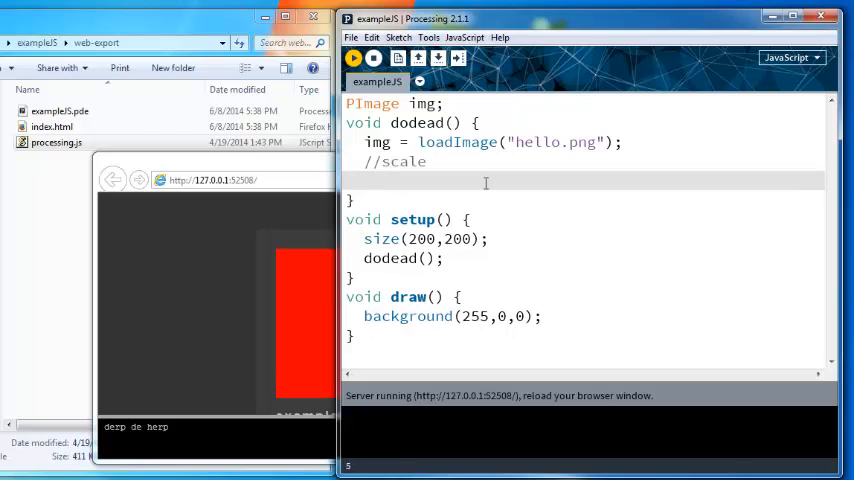
{"action": "type", "text": "//pushMatrix()"}
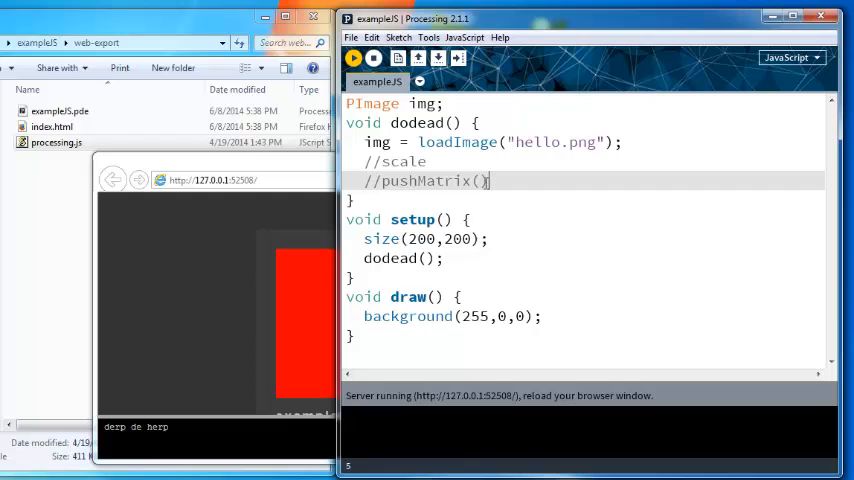
{"action": "type", "text": "//translate("}
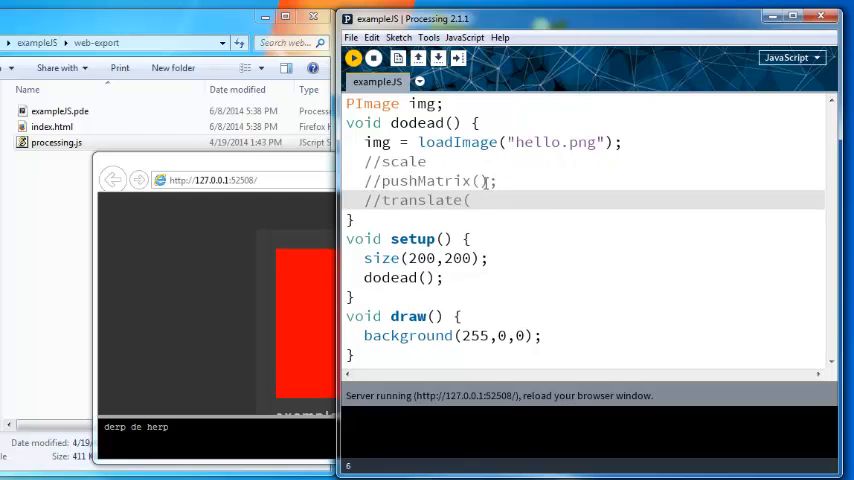
{"action": "type", "text": "(x,y);"}
{"action": "type", "text": "//"}
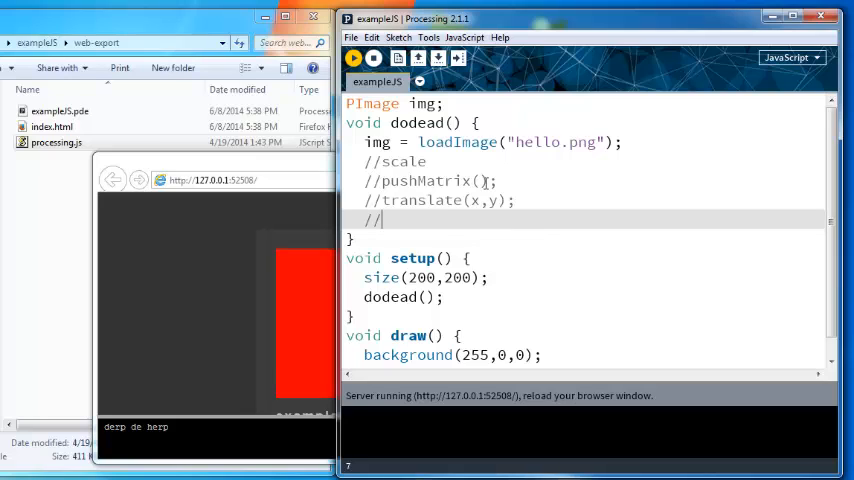
{"action": "type", "text": "scale(..."}
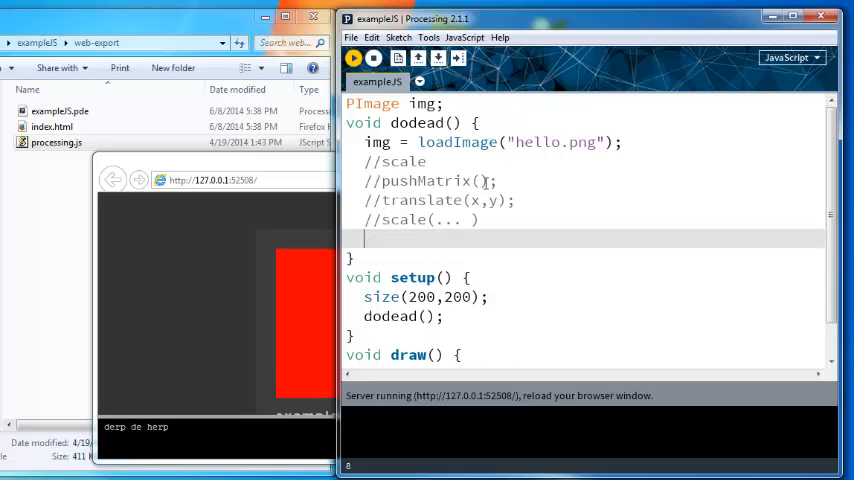
{"action": "type", "text": "//image("}
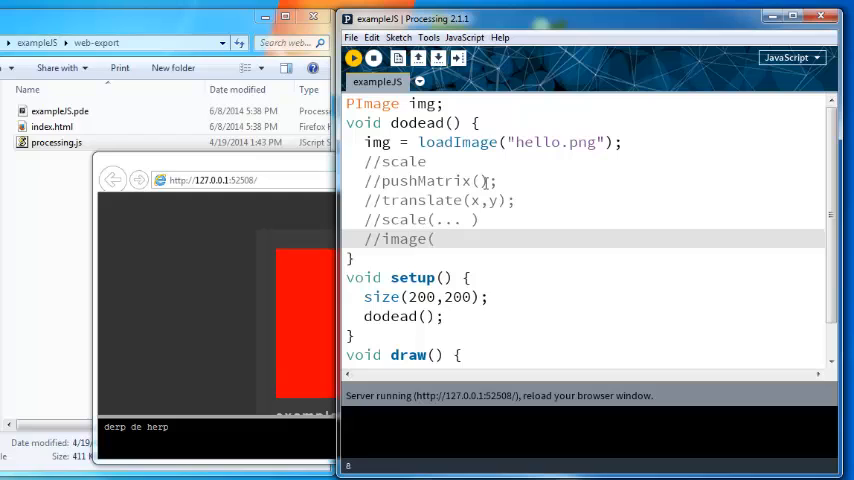
{"action": "type", "text": "img,0.0);"}
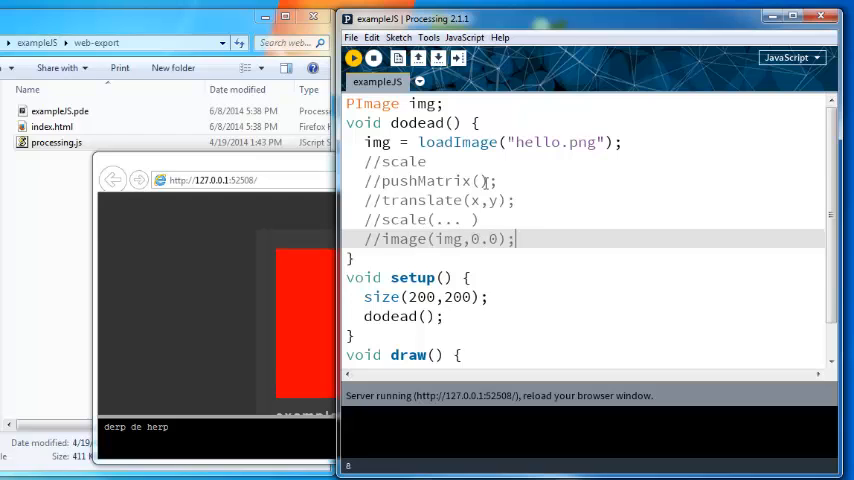
{"action": "type", "text": "//popMatrix();"}
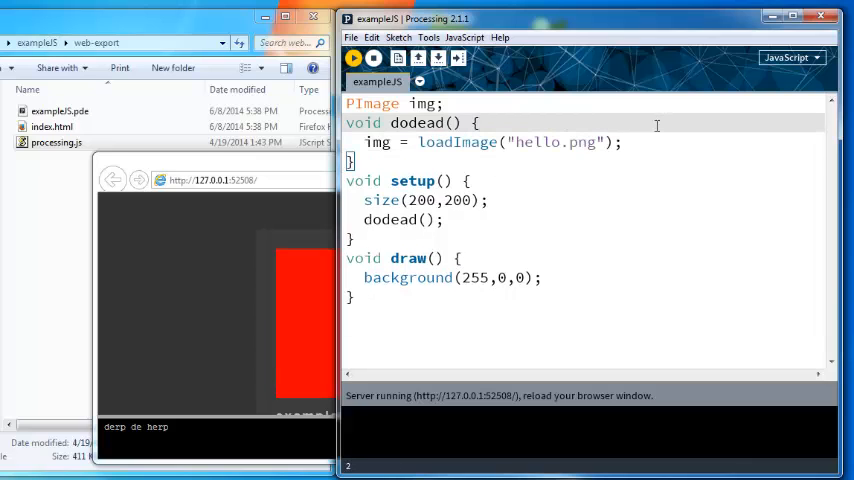
{"action": "type", "text": "//"}
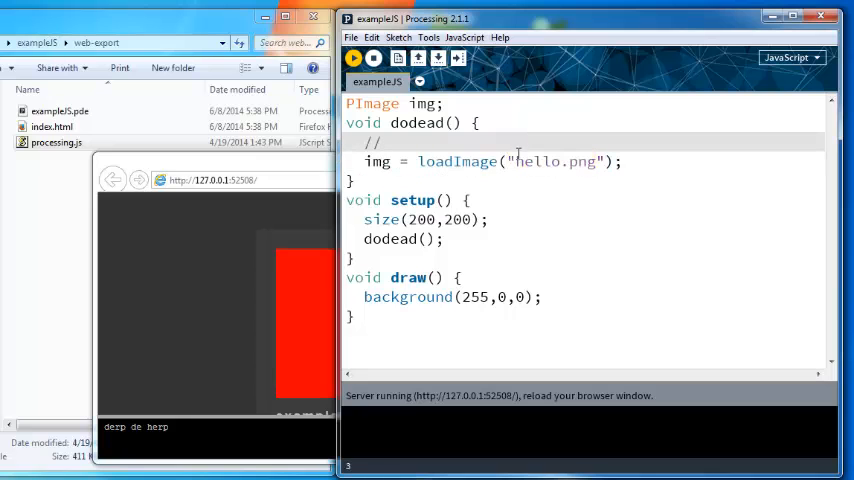
{"action": "double_click", "coordinate": [552, 160]}
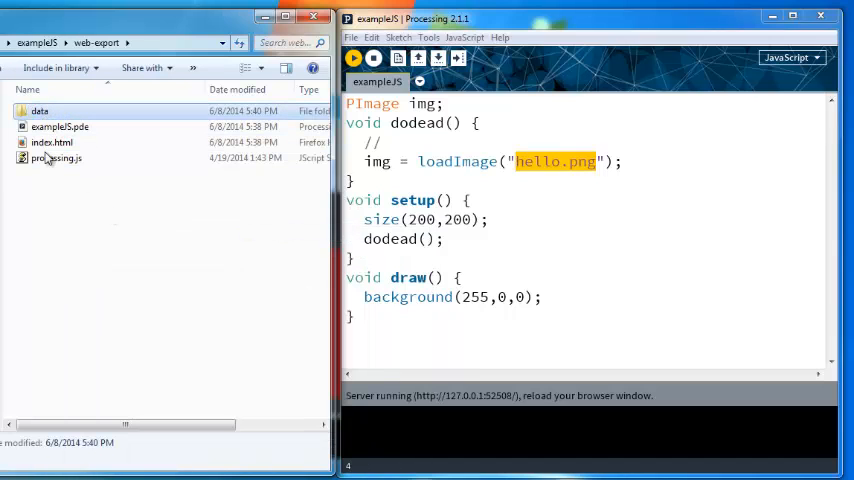
{"action": "left_click", "coordinate": [398, 36]}
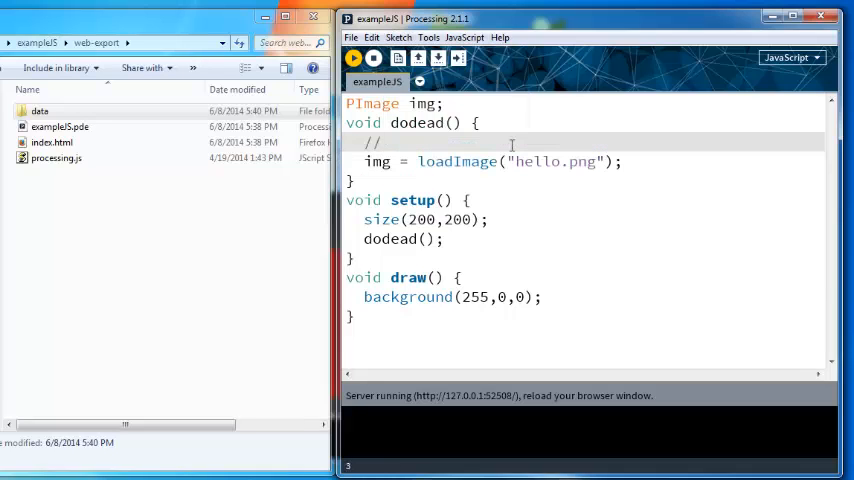
{"action": "double_click", "coordinate": [524, 160]}
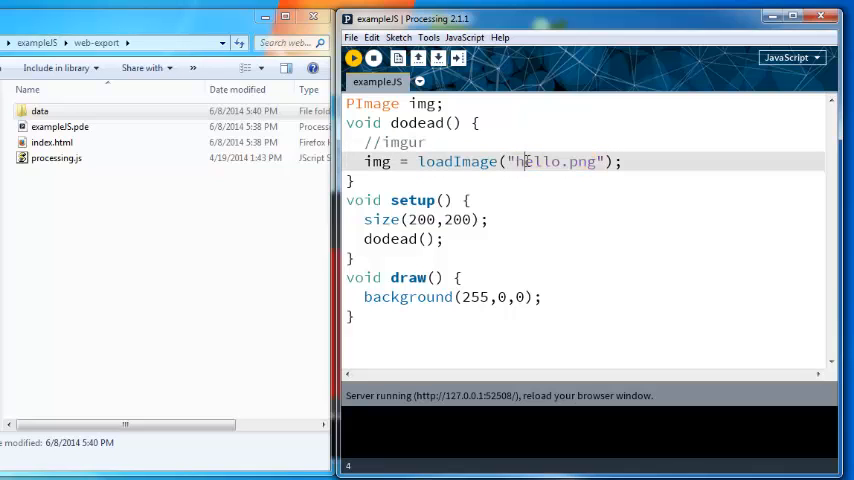
{"action": "type", "text": "http://h"}
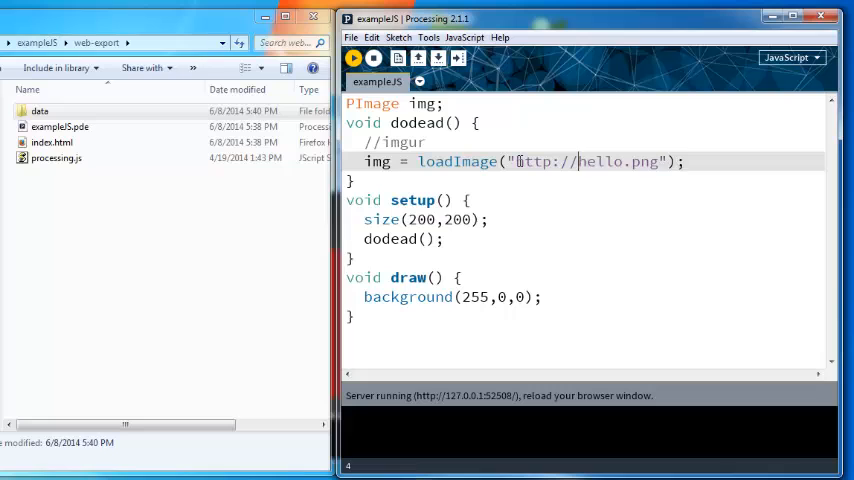
{"action": "type", "text": "www.imgur.com"}
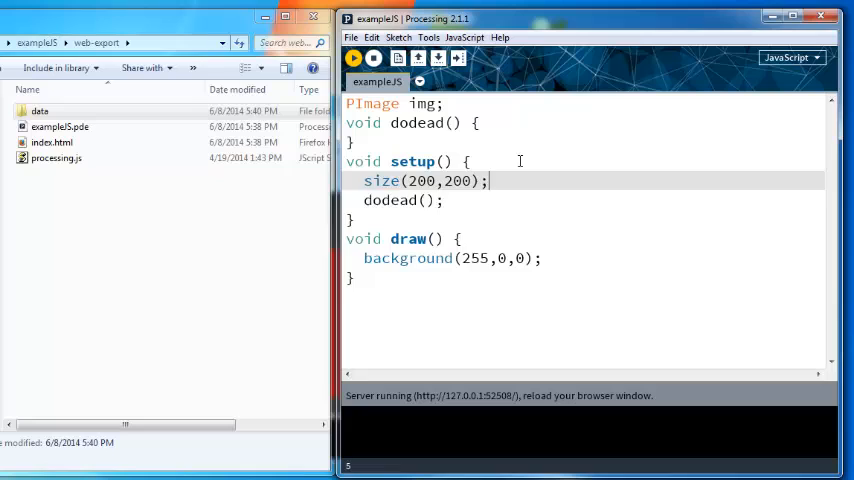
{"action": "type", "text": "backgroun"}
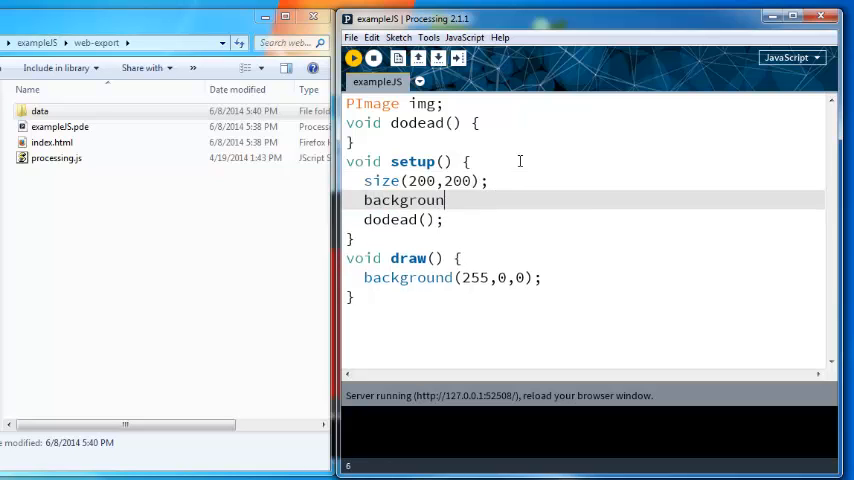
{"action": "type", "text": "d(img);"}
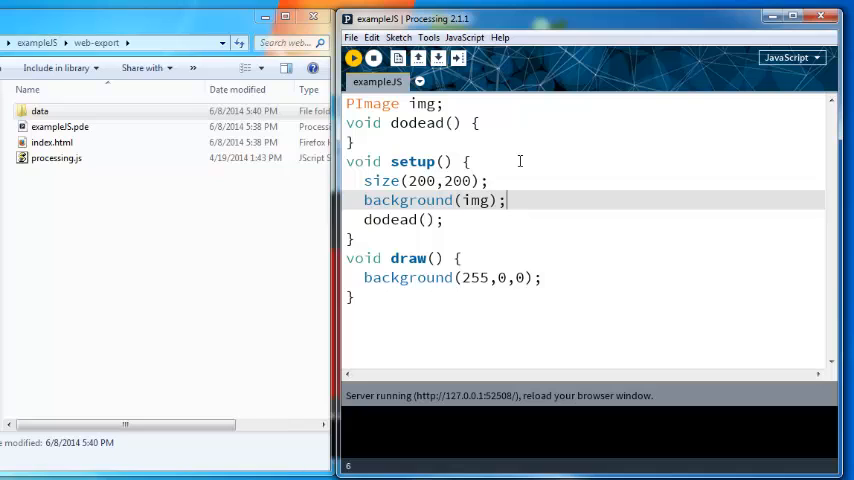
{"action": "type", "text": "image(img,0,0"}
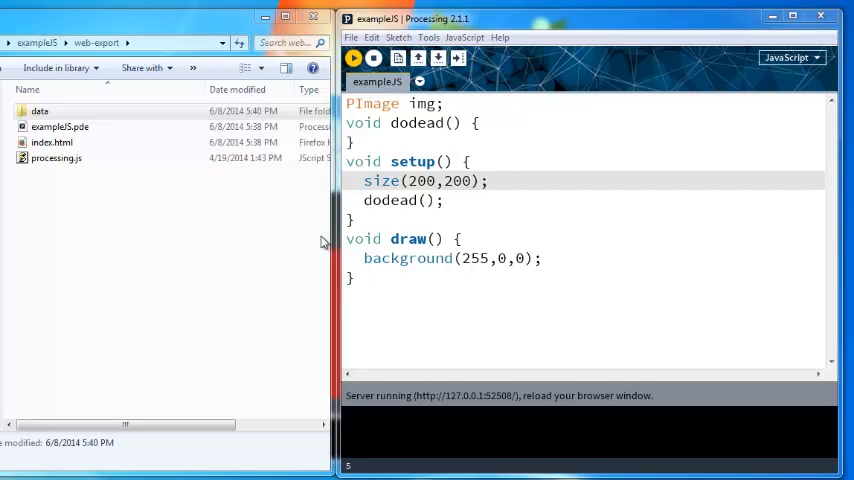
Step: Write img = loadImage("asdf.png"), img.loadPixels() and pixels[0] lines inside dodead()
{"action": "type", "text": "img ="}
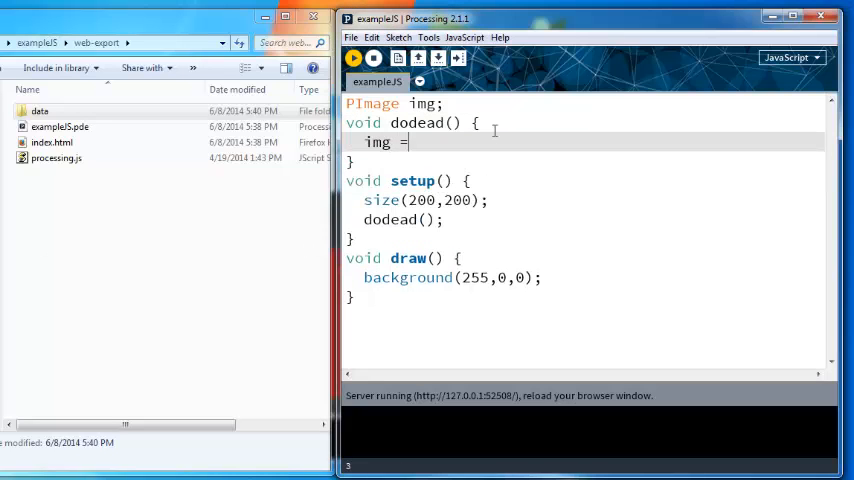
{"action": "type", "text": "loadImage(\"as"}
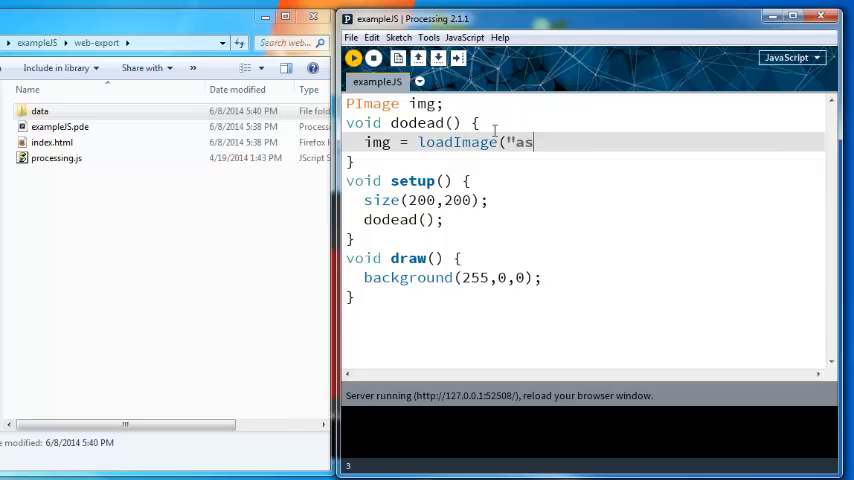
{"action": "type", "text": "df.png\");"}
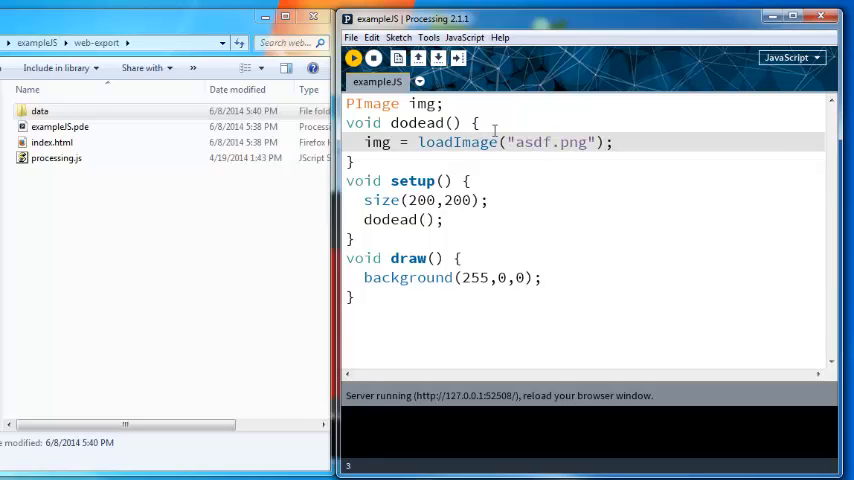
{"action": "type", "text": "img."}
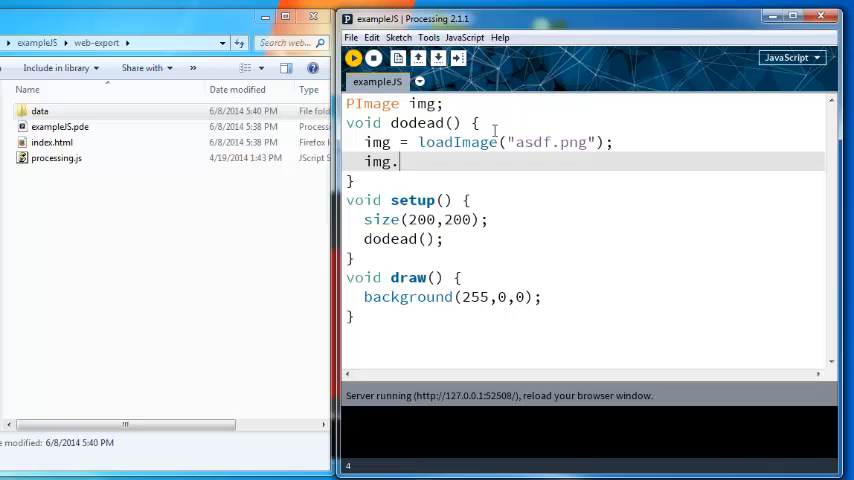
{"action": "type", "text": "loadPixels();"}
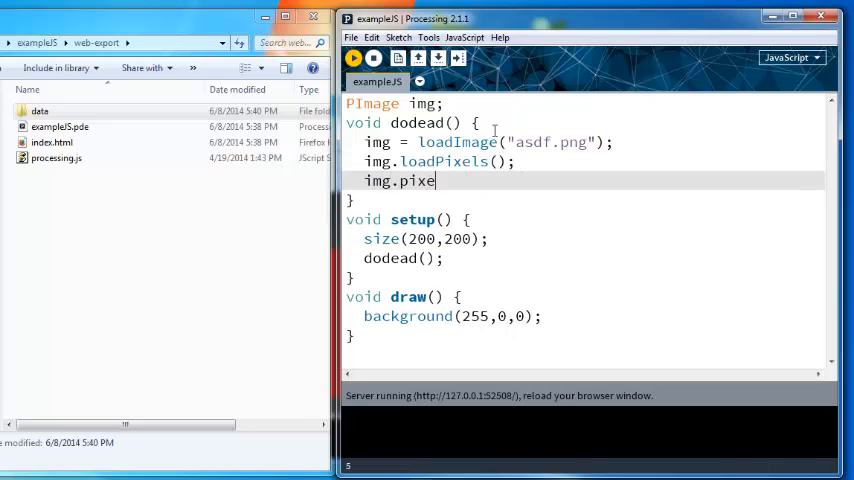
{"action": "type", "text": "ls[0];"}
{"action": "type", "text": "/* @"}
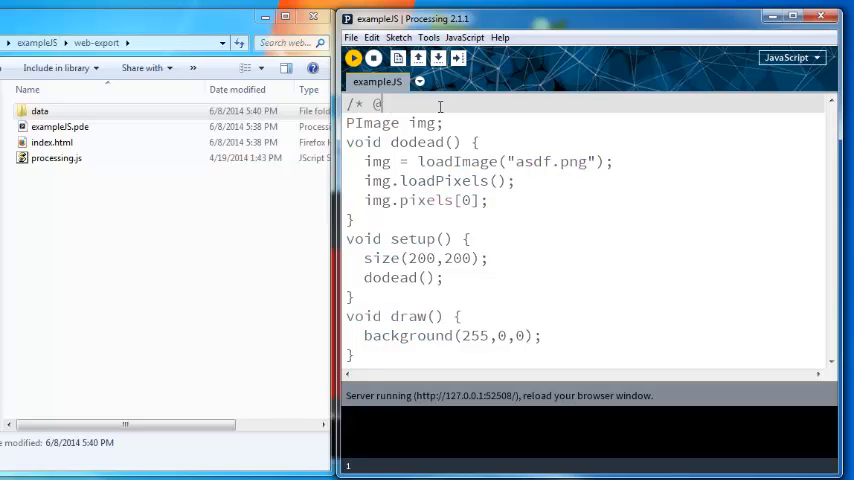
{"action": "type", "text": "pjg preload"}
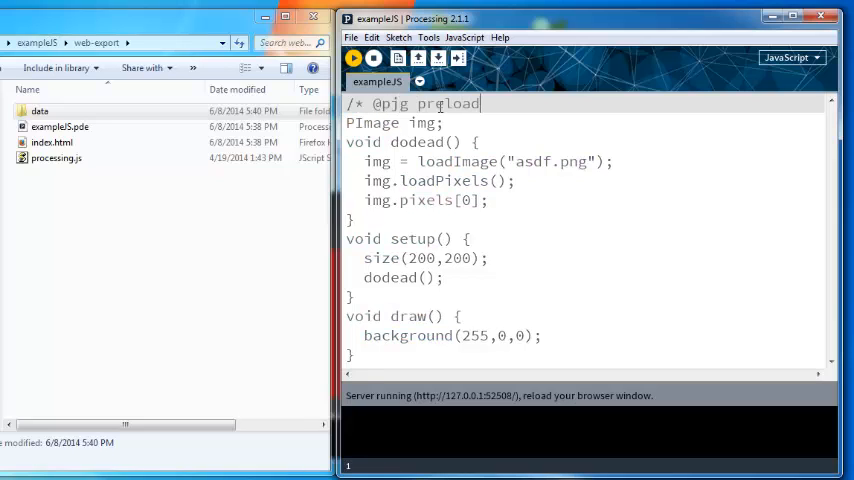
{"action": "type", "text": "=\"asdf.png\"; */"}
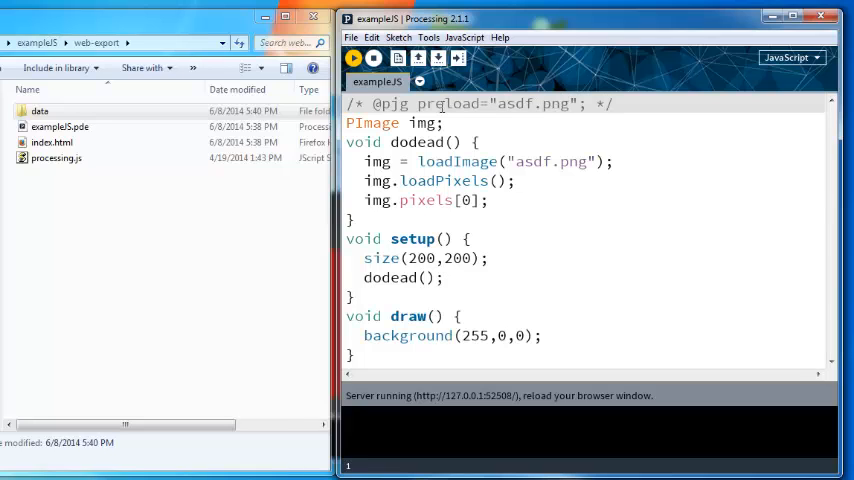
{"action": "double_click", "coordinate": [448, 104]}
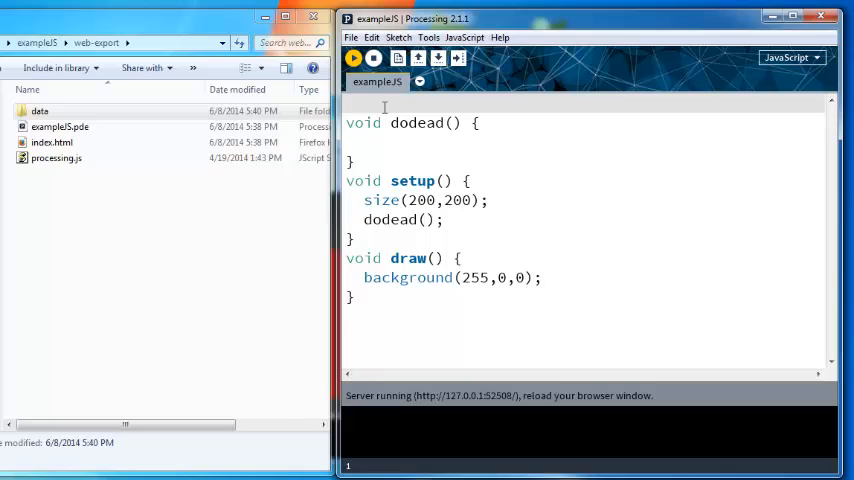
{"action": "type", "text": "Arrays.sor"}
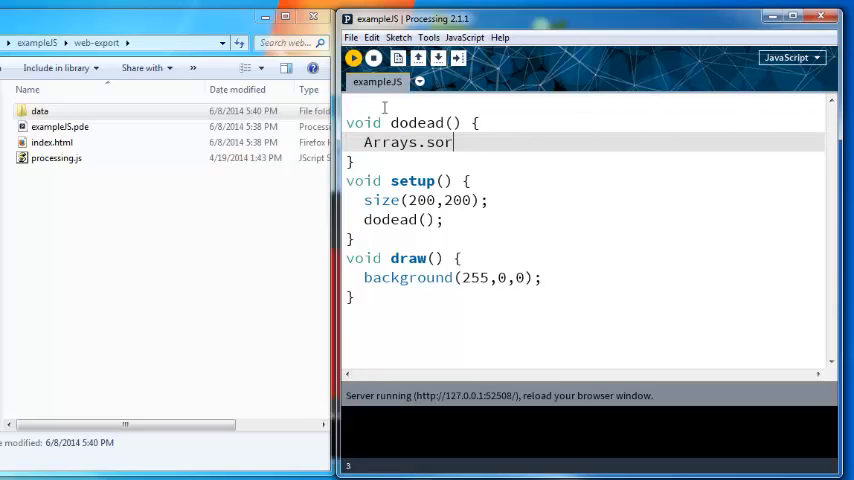
{"action": "type", "text": "t();"}
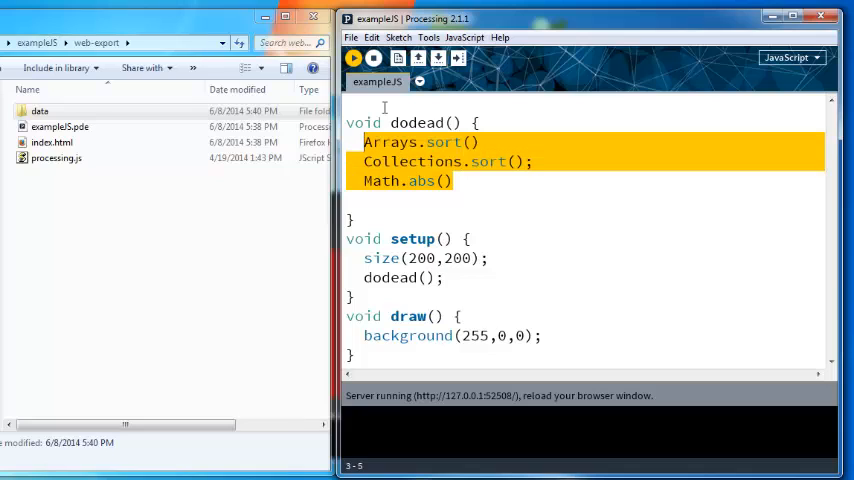
{"action": "key", "text": "Delete"}
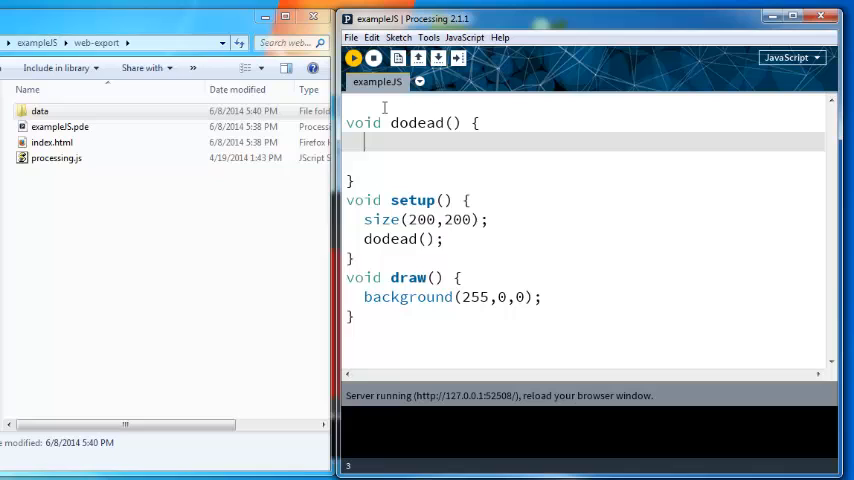
{"action": "type", "text": "minim"}
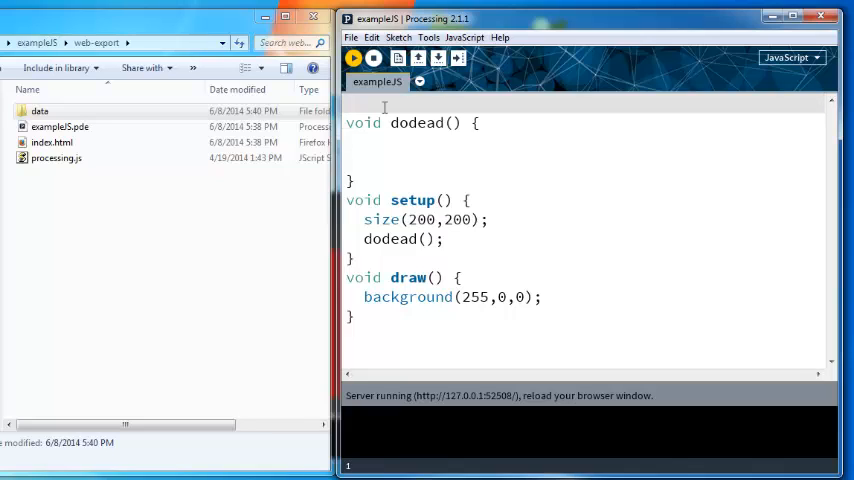
{"action": "type", "text": "boolean i"}
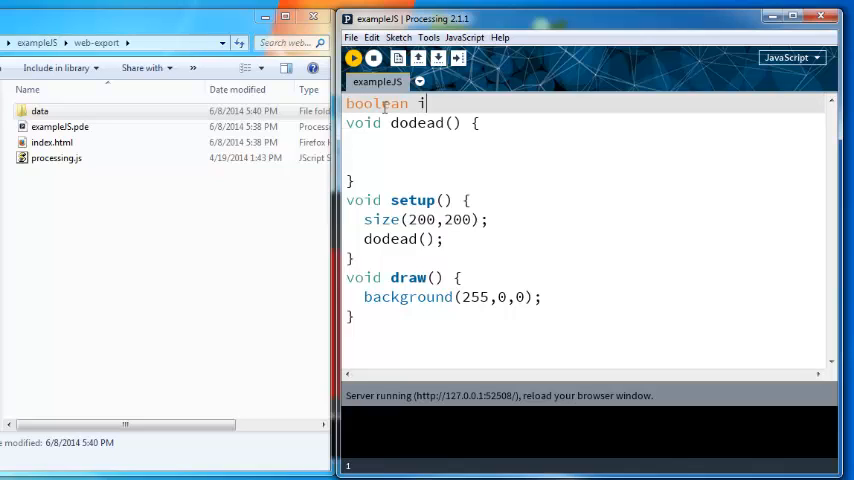
{"action": "type", "text": "sJs ="}
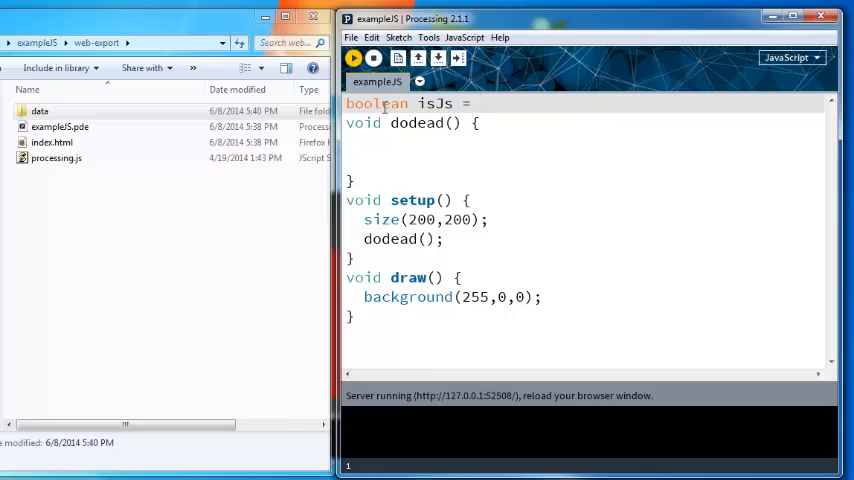
{"action": "type", "text": "(5/2)==2"}
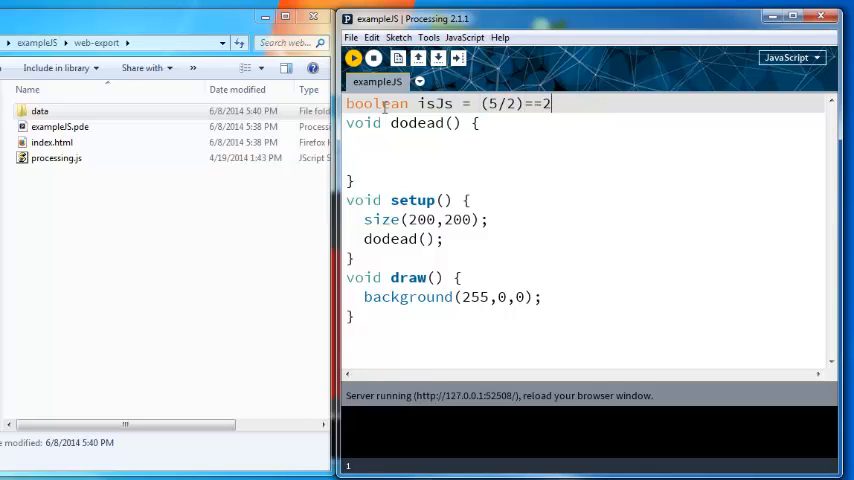
{"action": "type", "text": ".5;"}
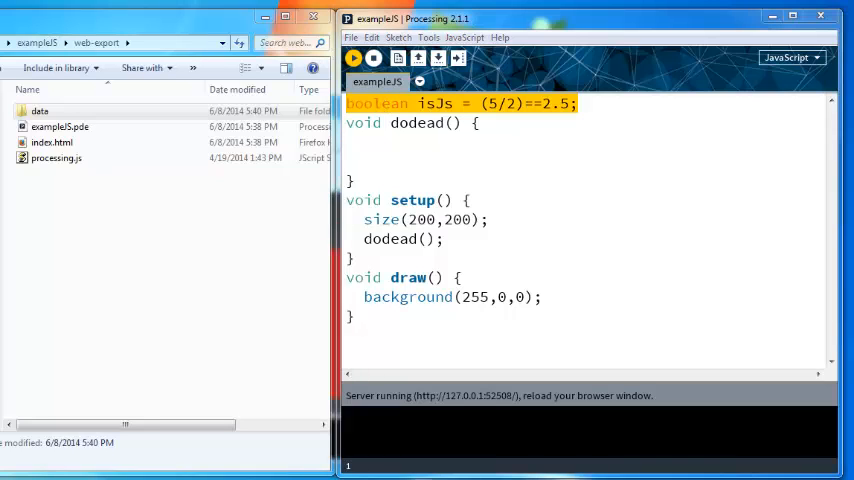
{"action": "left_click", "coordinate": [628, 104]}
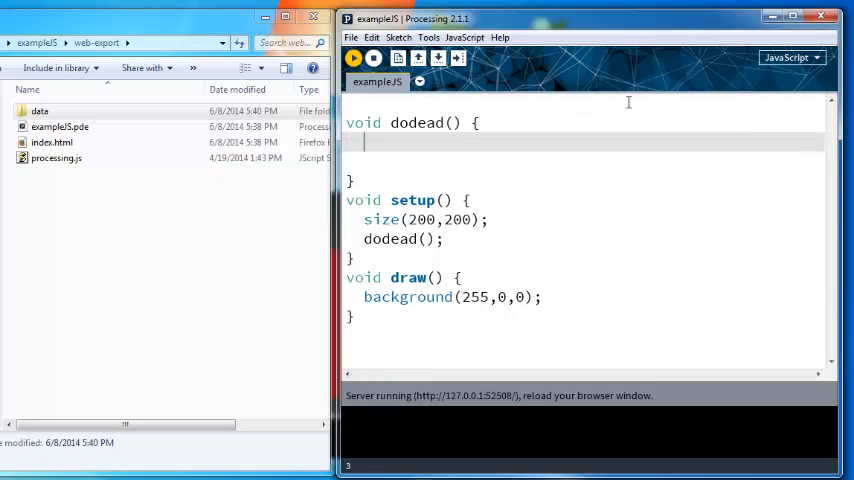
Step: Write char x = 'x'; and if(a==97) { } in dodead(), then remove the whole dodead function
{"action": "type", "text": "char"}
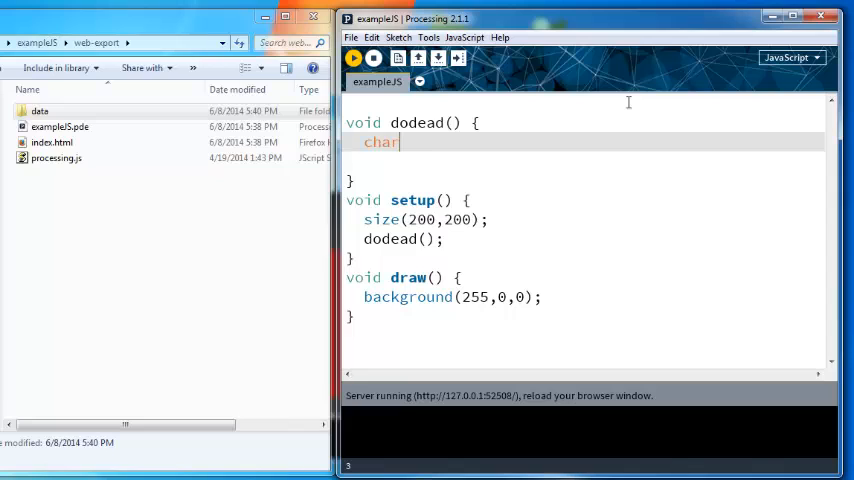
{"action": "type", "text": "At"}
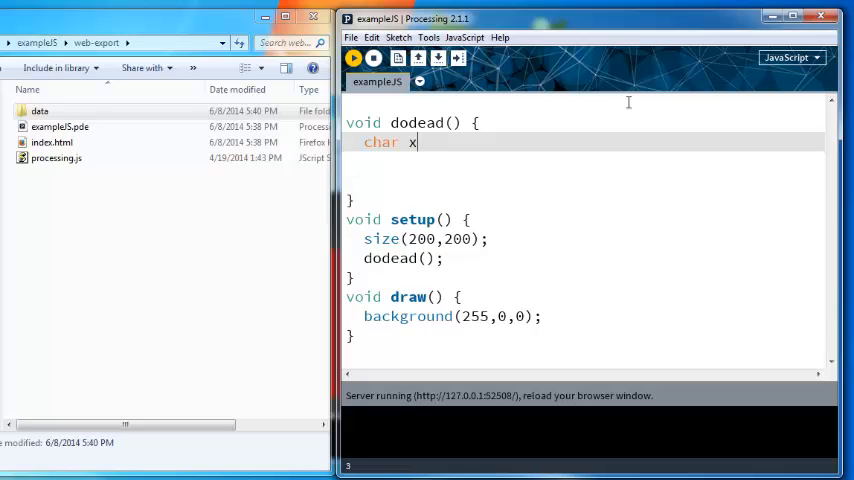
{"action": "type", "text": "= 'x';"}
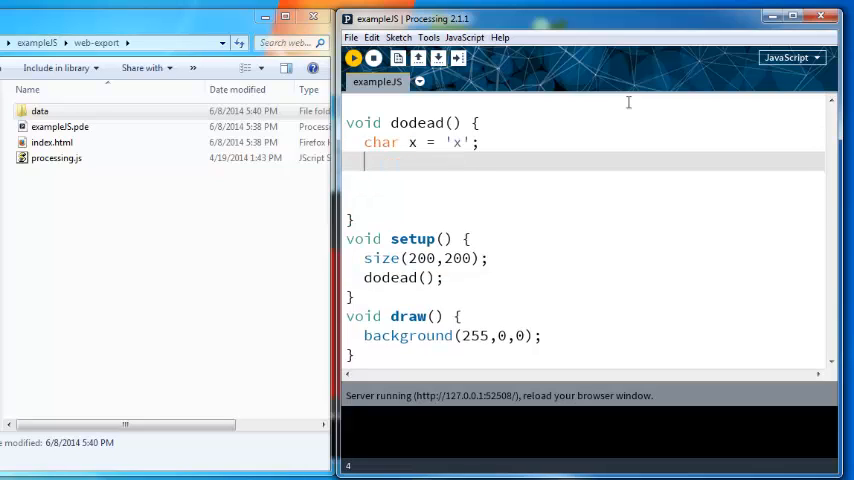
{"action": "type", "text": "a"}
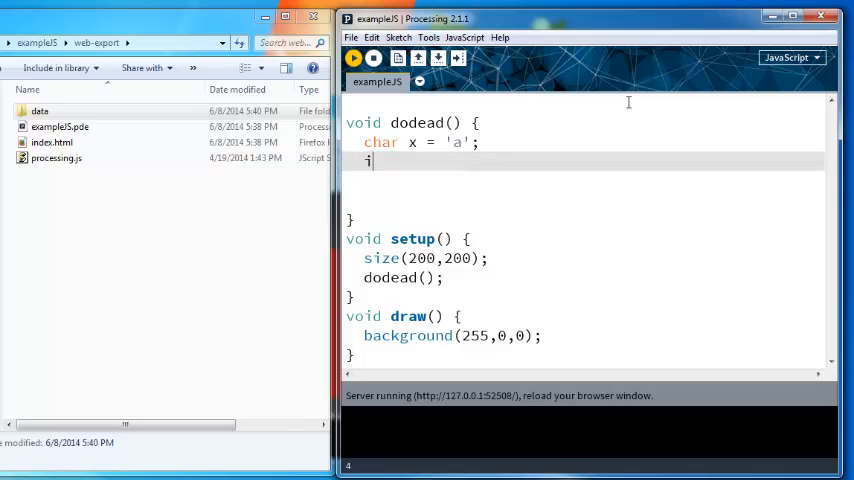
{"action": "type", "text": "f(a==97)"}
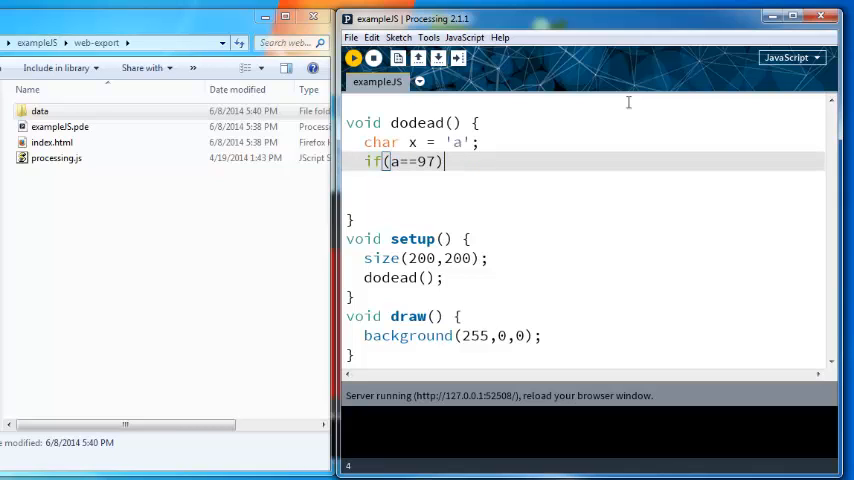
{"action": "type", "text": "{"}
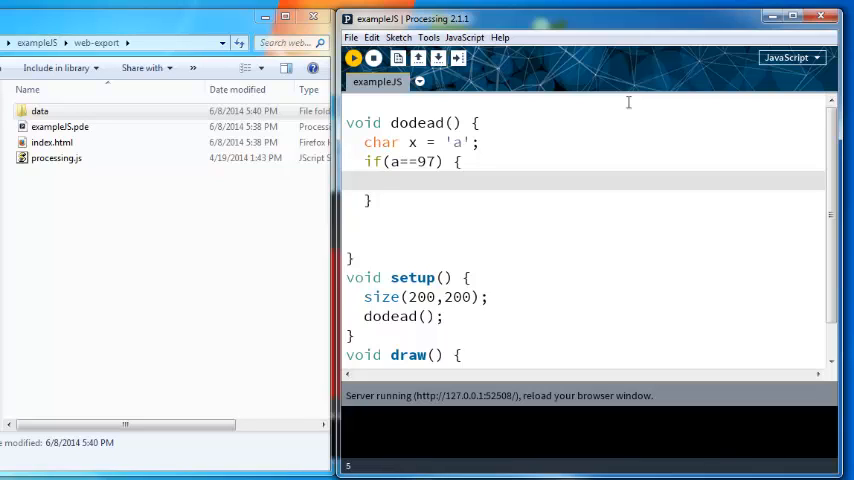
{"action": "double_click", "coordinate": [458, 140]}
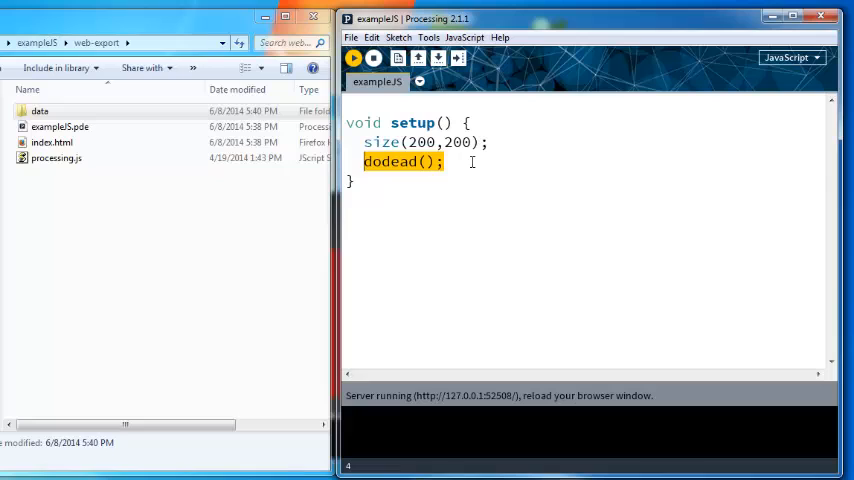
Step: Try println("hello") in setup and println("asdf") in draw, then empty both functions
{"action": "type", "text": "println(\""}
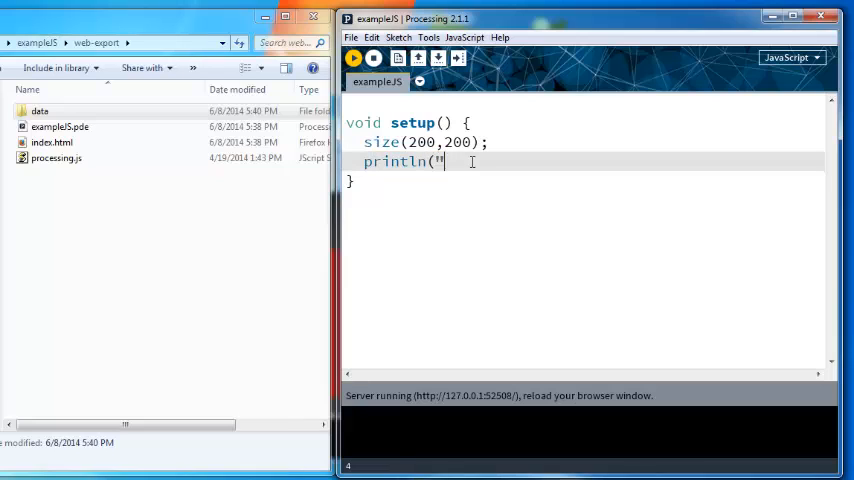
{"action": "type", "text": "hello\");"}
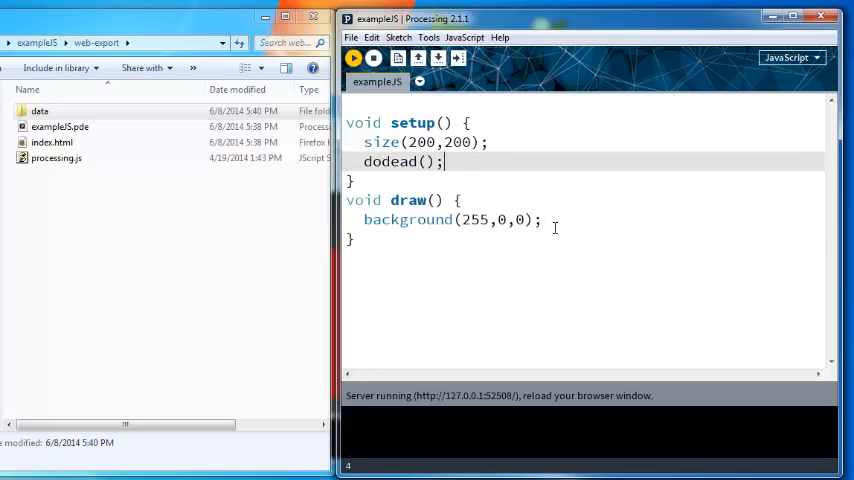
{"action": "type", "text": "println"}
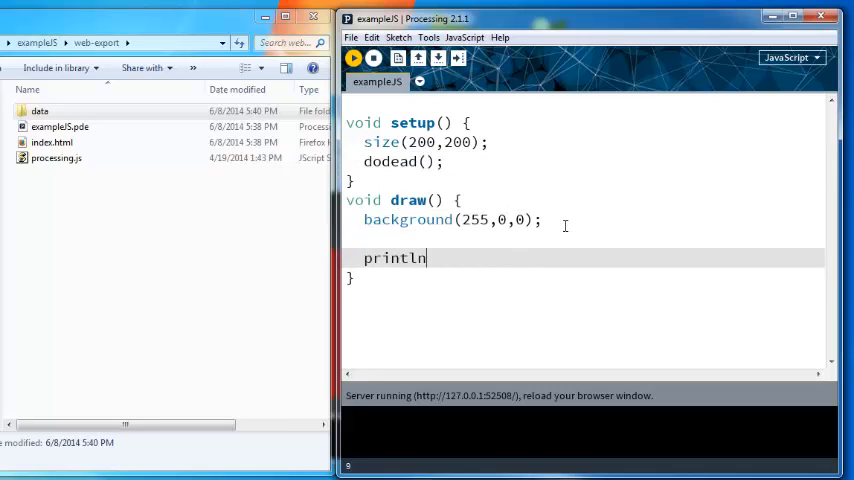
{"action": "type", "text": "(\"asdf\")"}
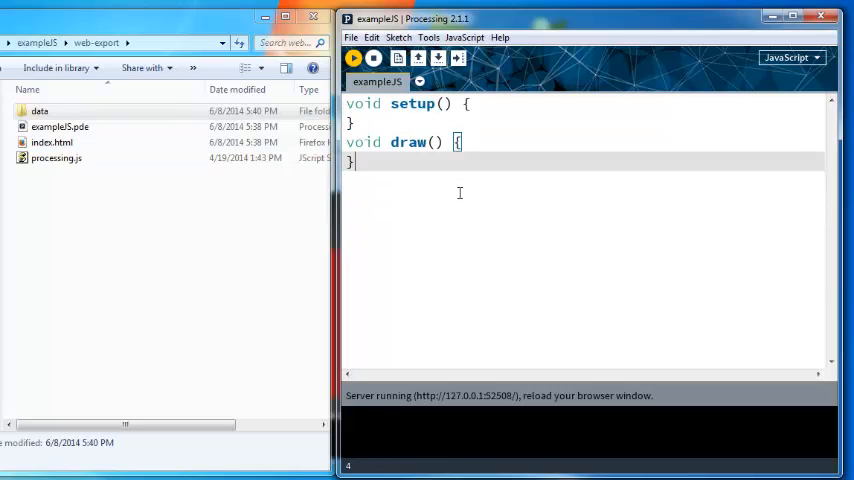
{"action": "mouse_move", "coordinate": [464, 188]}
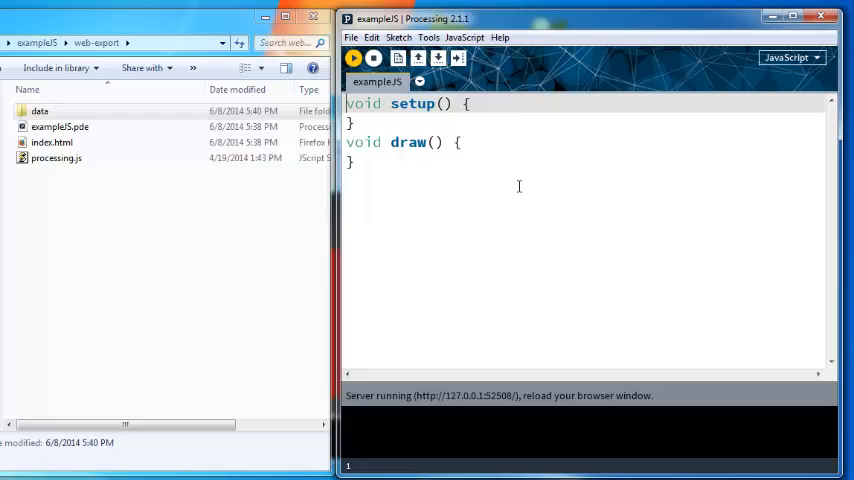
Step: Add the comment "// inquiry @ ktbyte . com" on the first line above setup()
{"action": "type", "text": "// inquiry"}
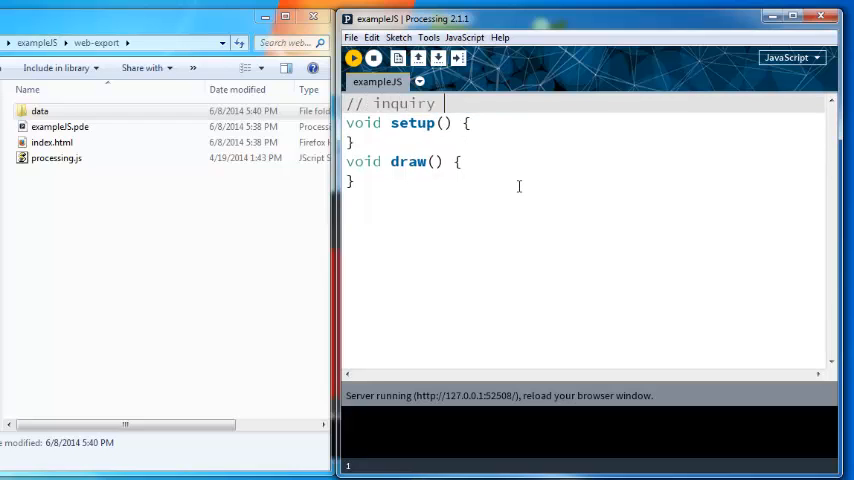
{"action": "type", "text": "@ ktbyte"}
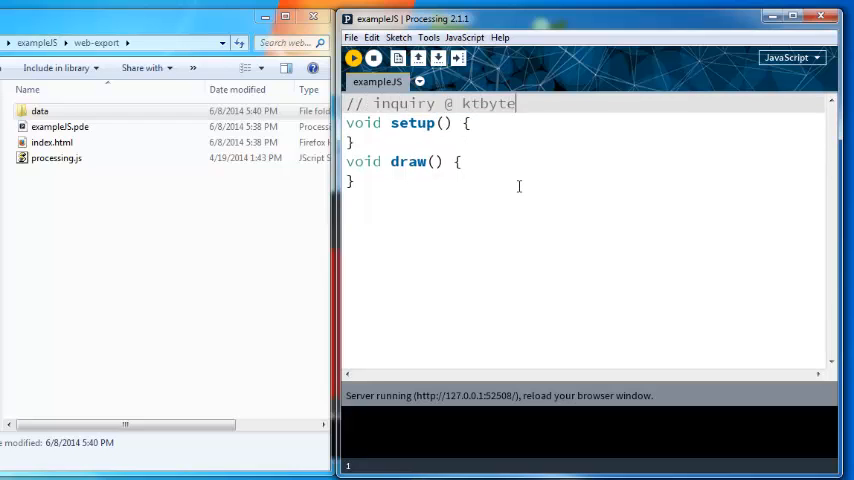
{"action": "type", "text": ". com"}
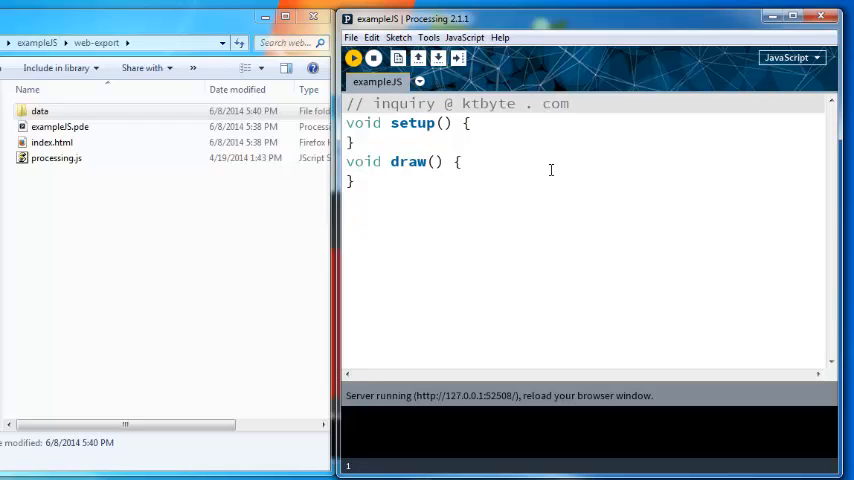